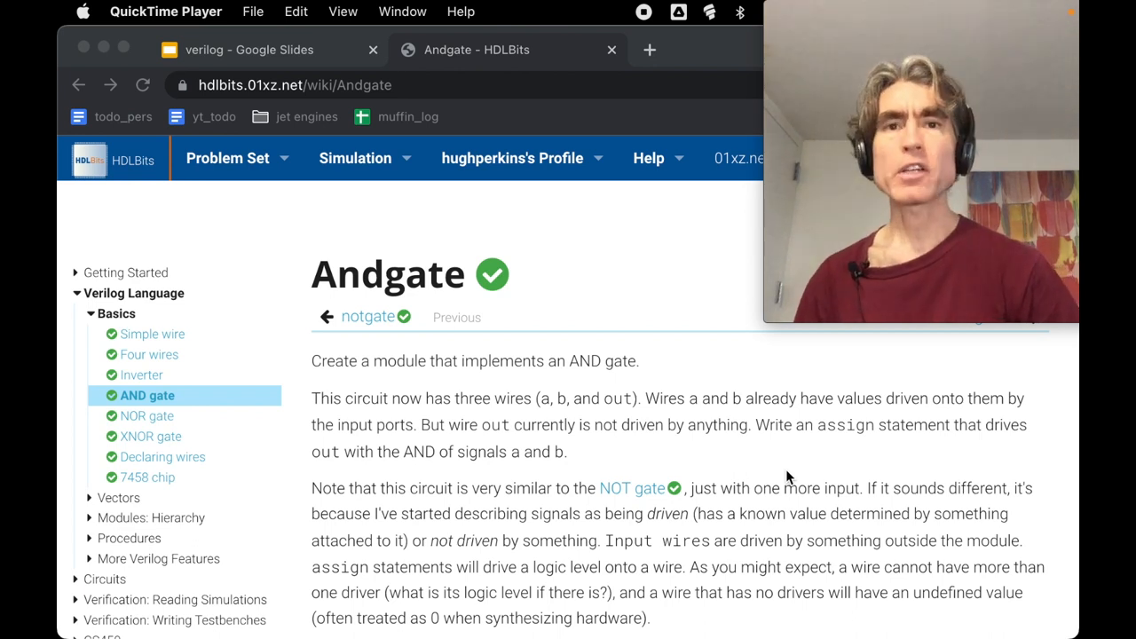
Step: Draw an AND gate on slide 6 with input labels a, b and output label out
scroll("up", 3)
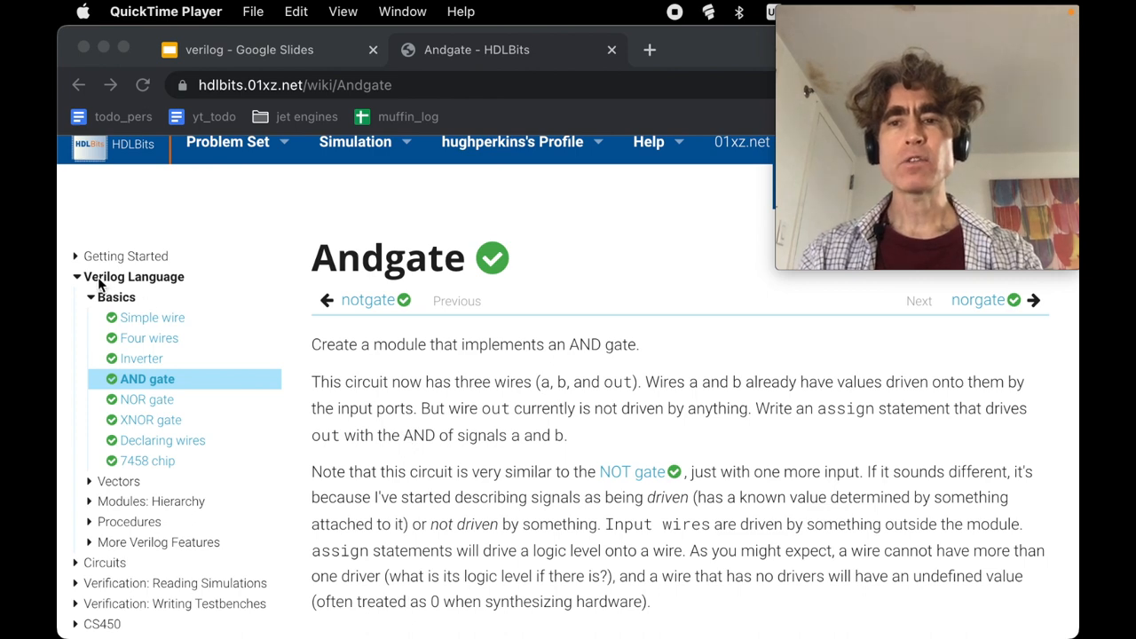
mouse_move(469, 426)
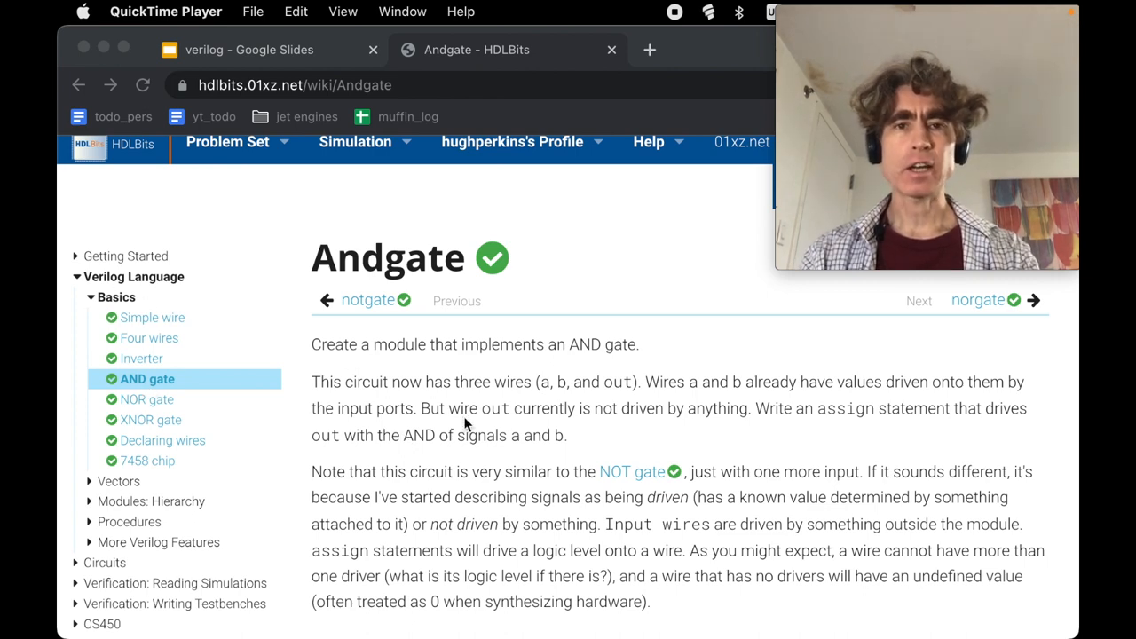
scroll("down", 3)
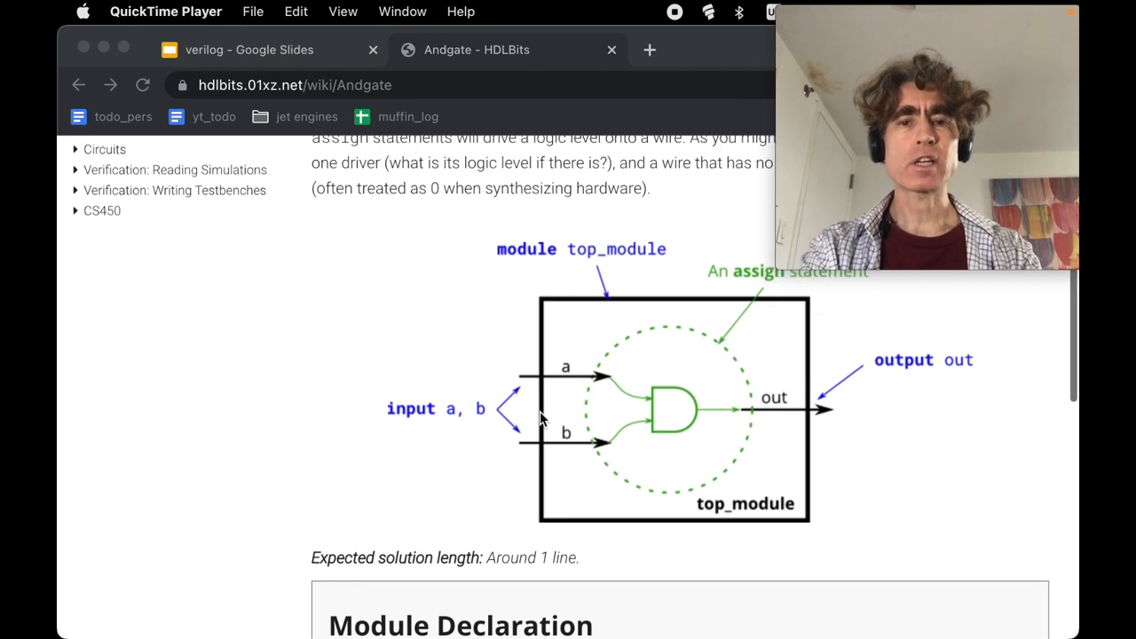
scroll("up", 3)
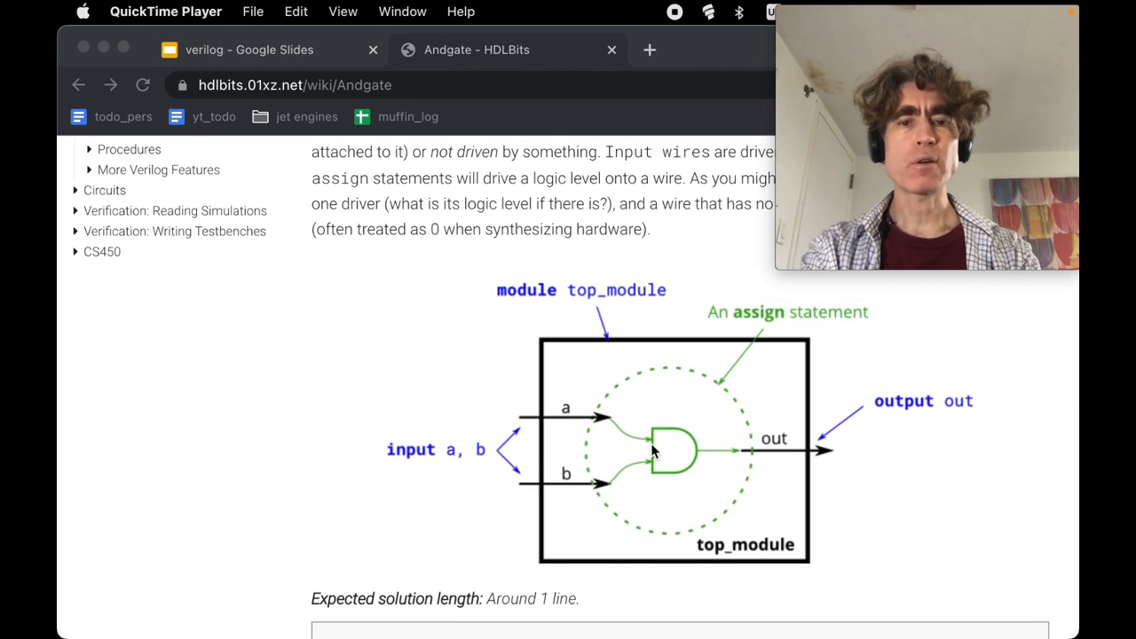
mouse_move(572, 487)
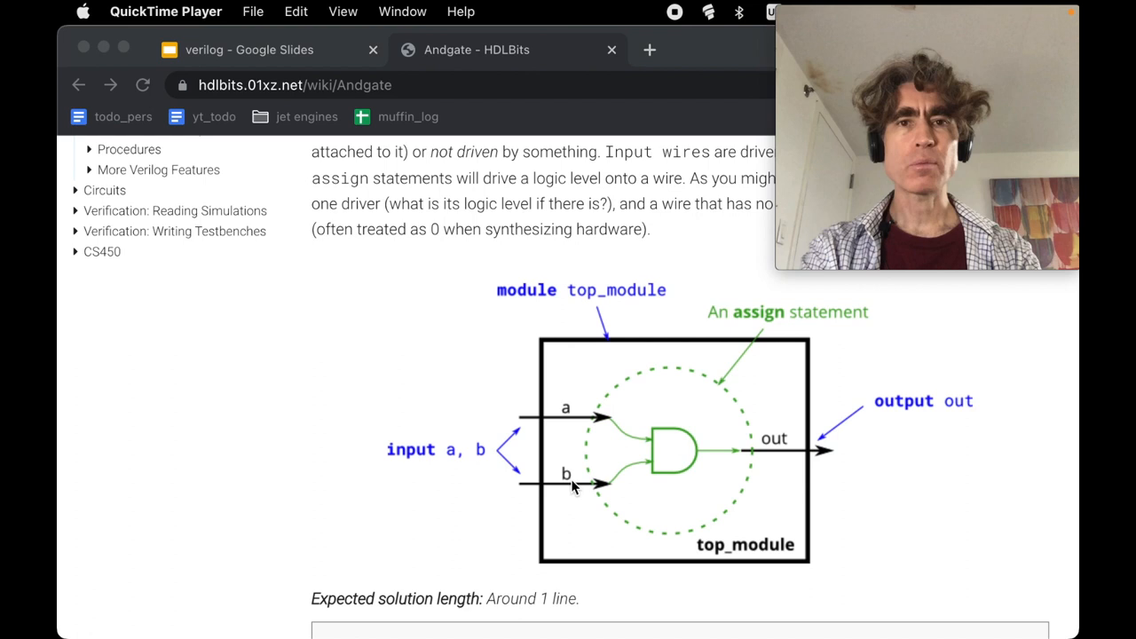
mouse_move(387, 44)
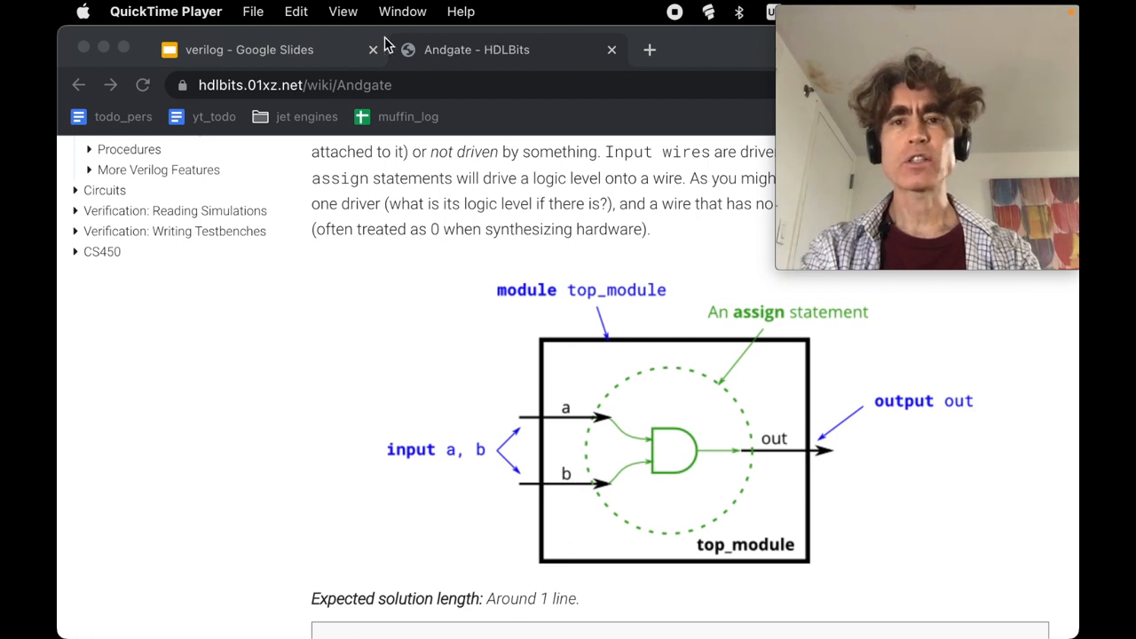
left_click(249, 49)
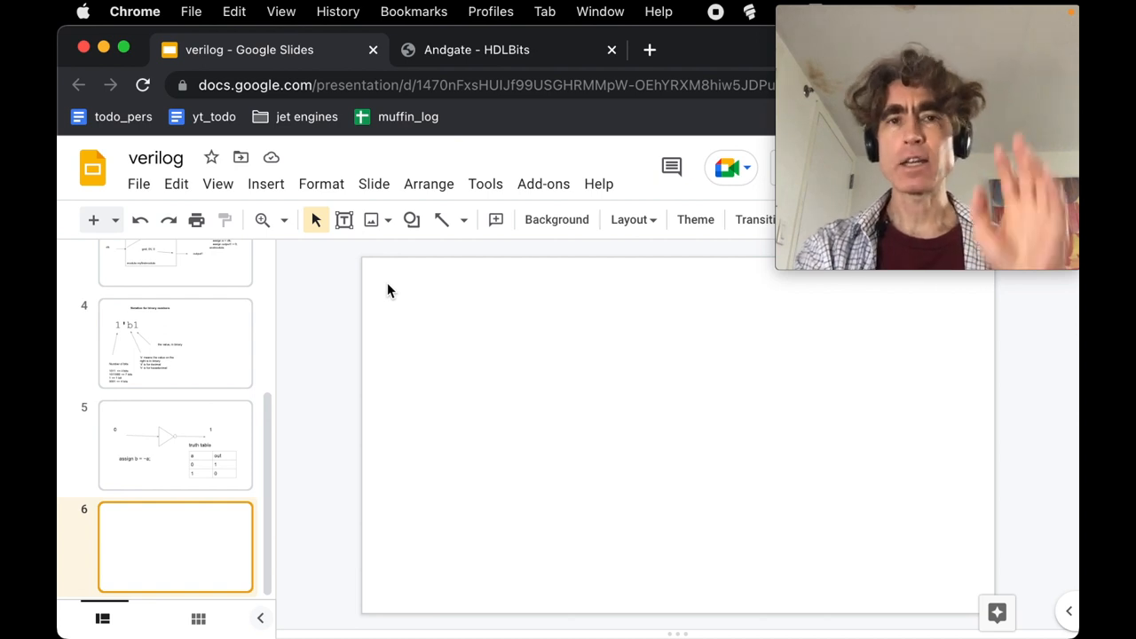
mouse_move(428, 183)
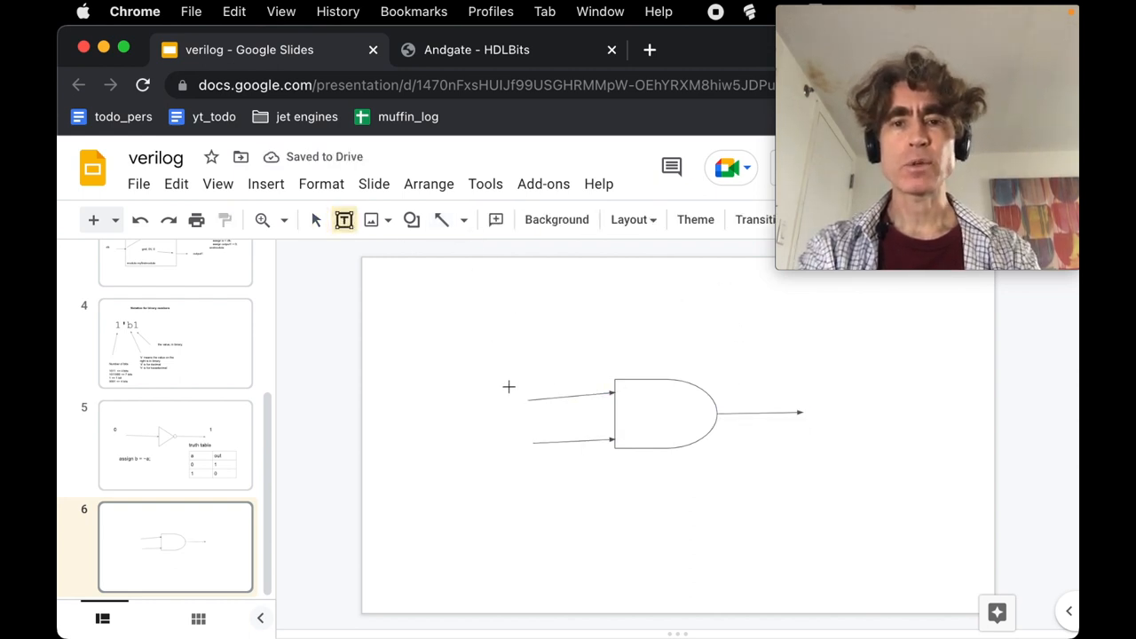
left_click(519, 398)
type("a")
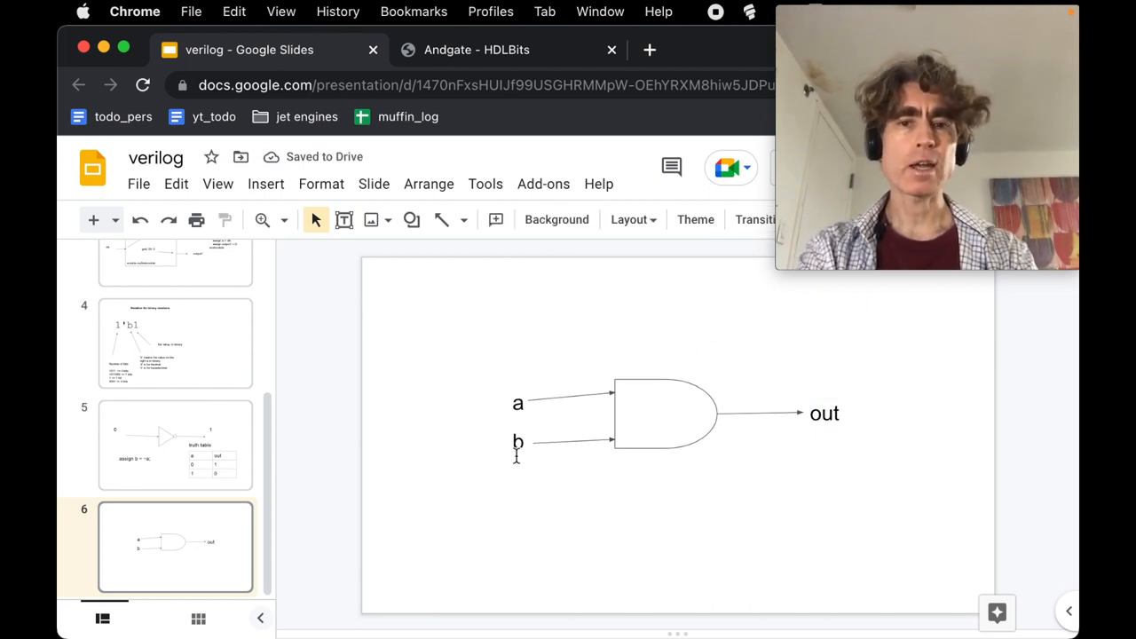
mouse_move(568, 472)
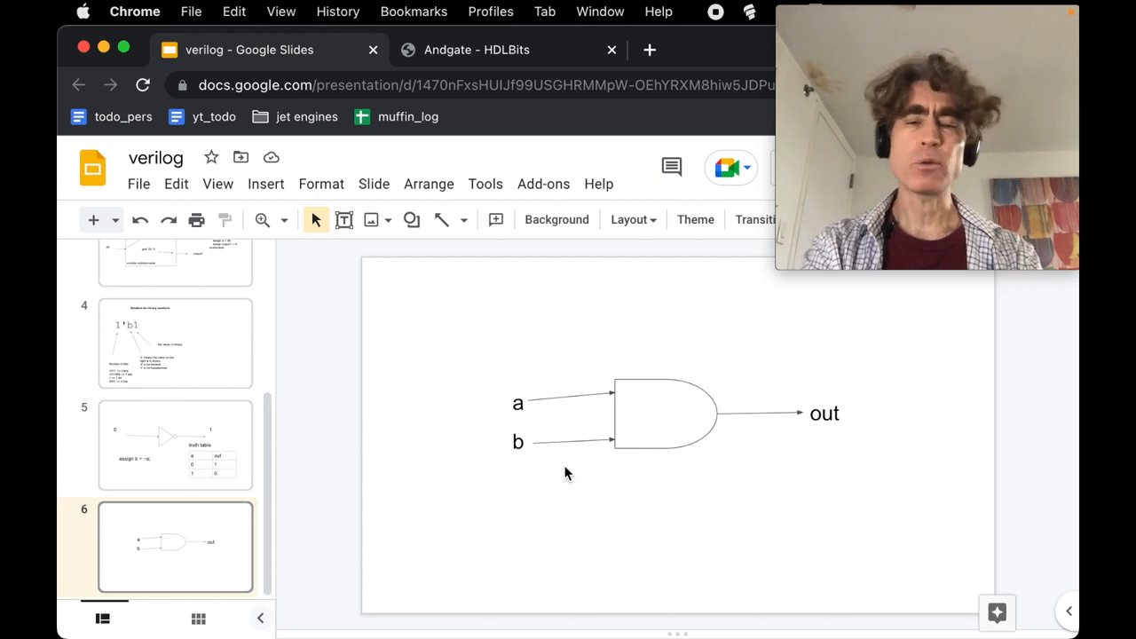
mouse_move(608, 311)
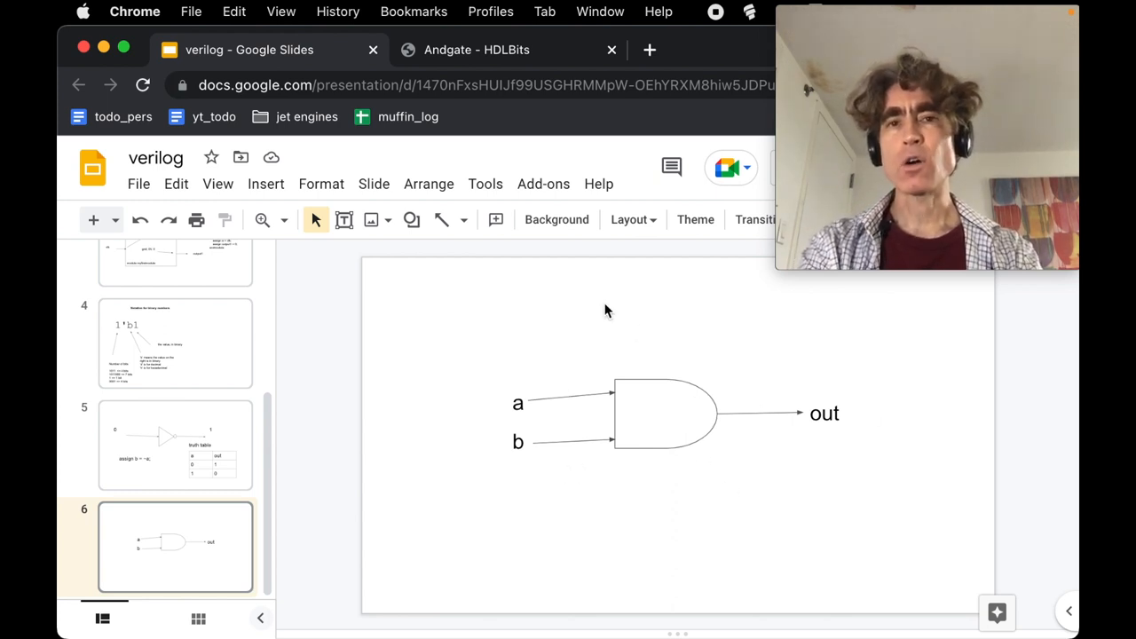
mouse_move(476, 327)
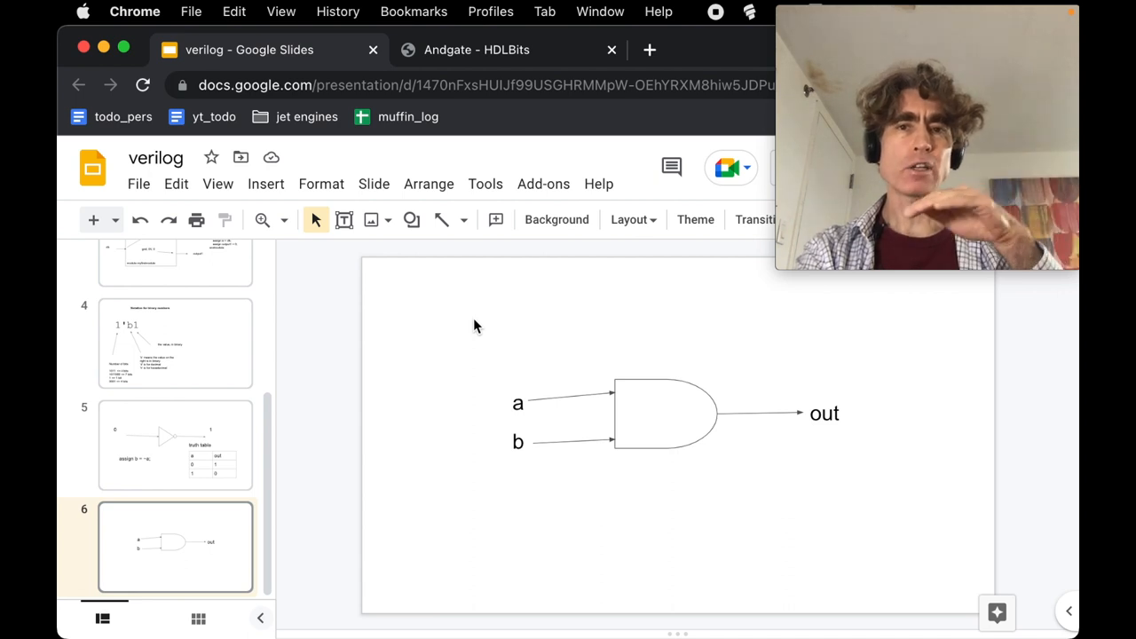
mouse_move(382, 156)
type("a")
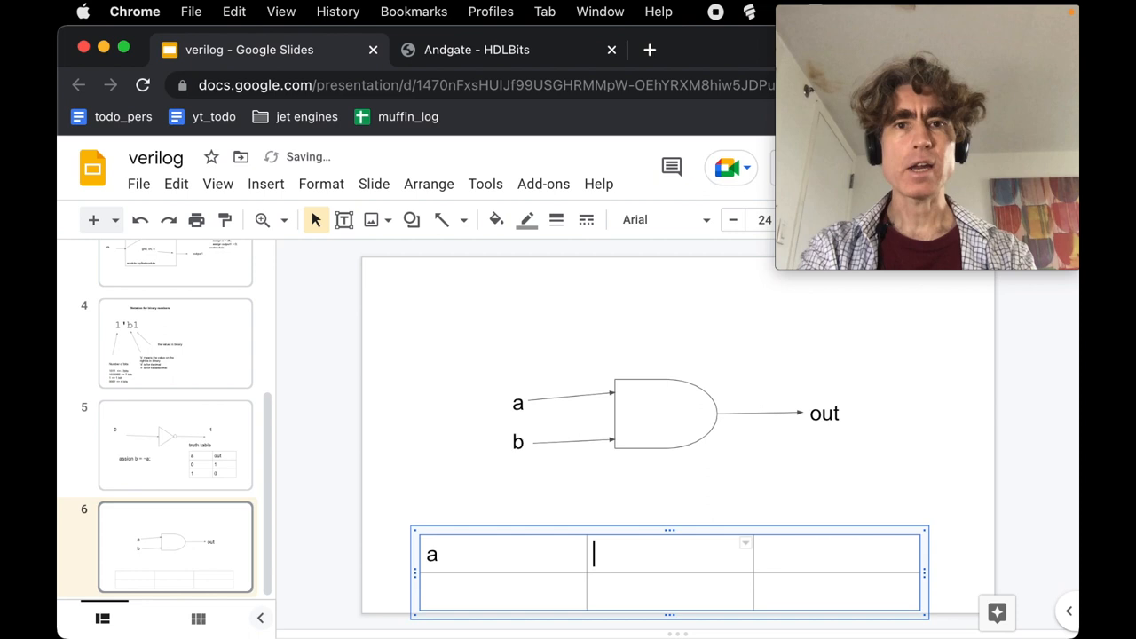
Step: Fill the truth table with headers a, b, out and input rows 0 0, 1 0, 0 1, 1 1
type("b\tout")
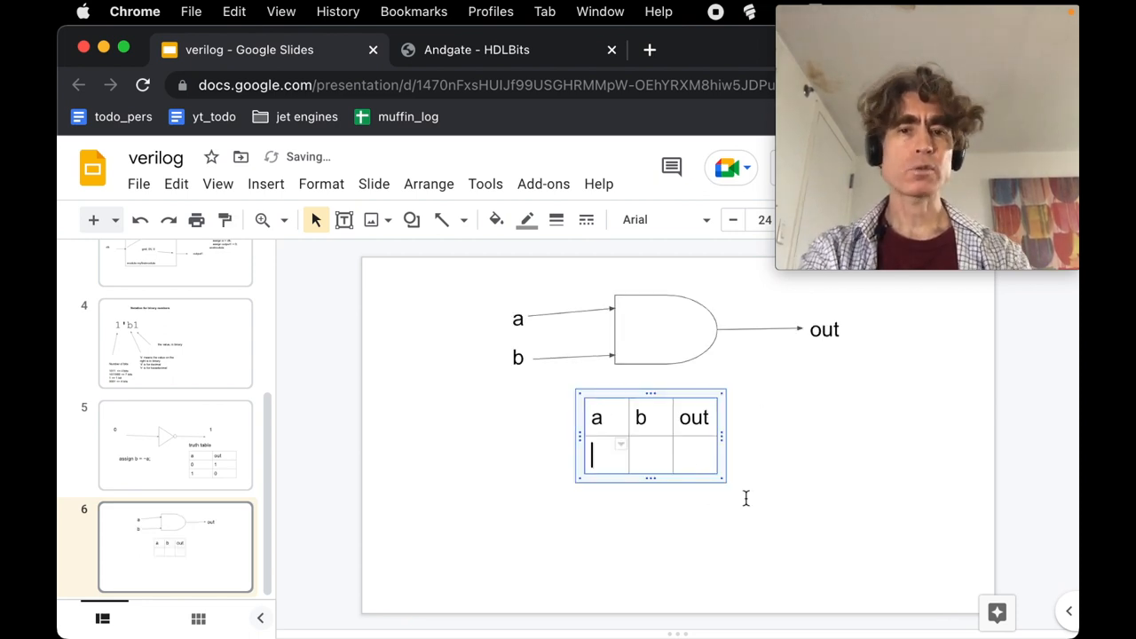
type("0")
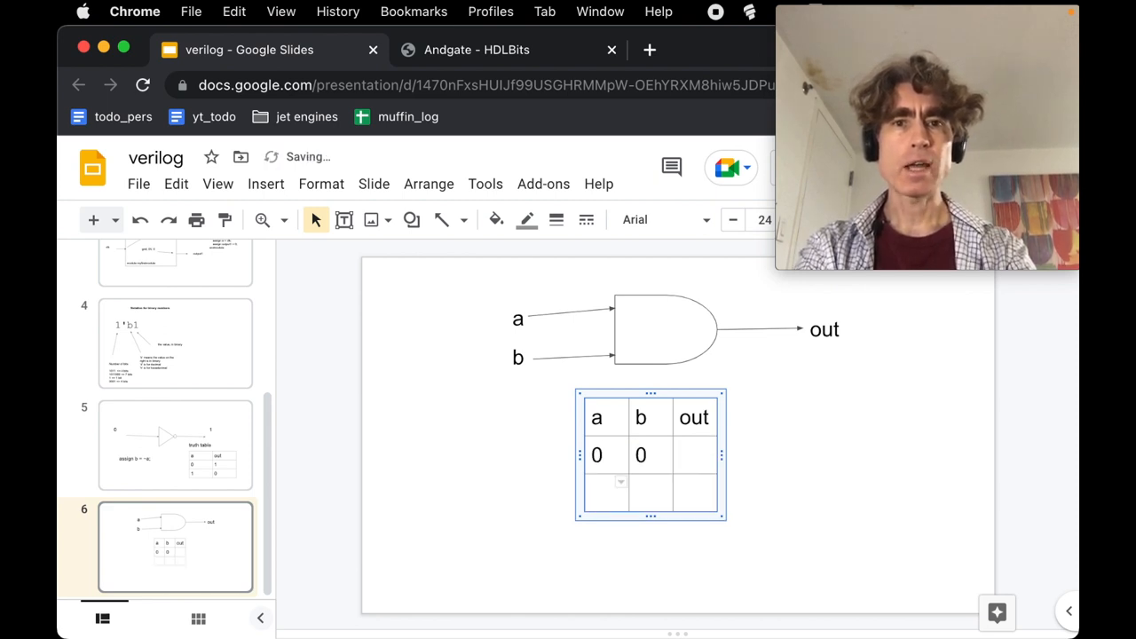
type("1")
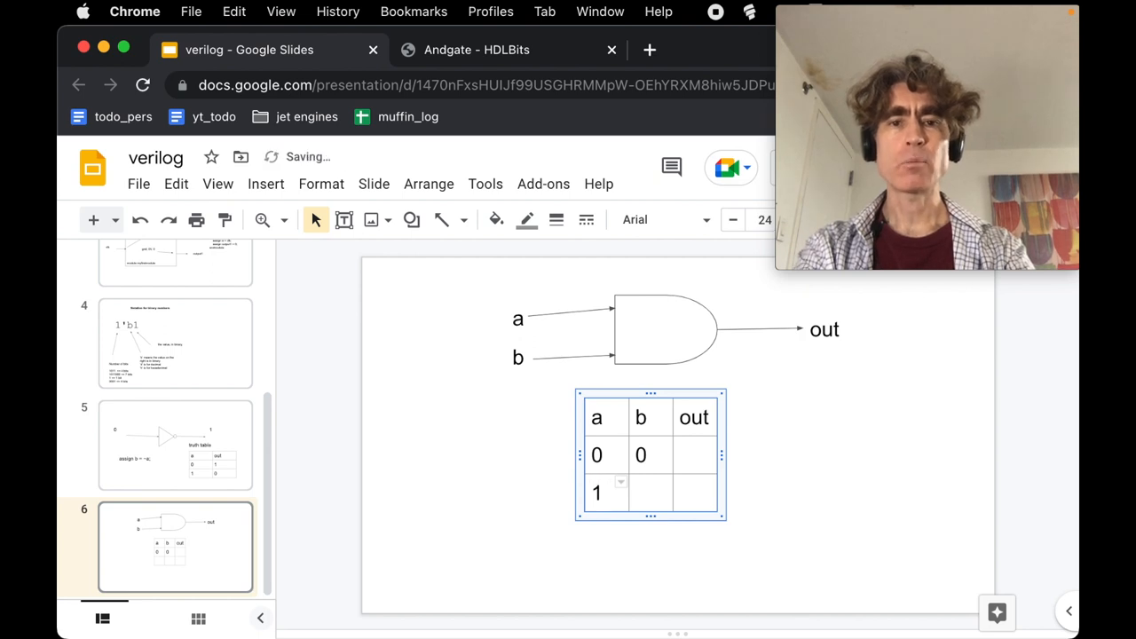
type("0")
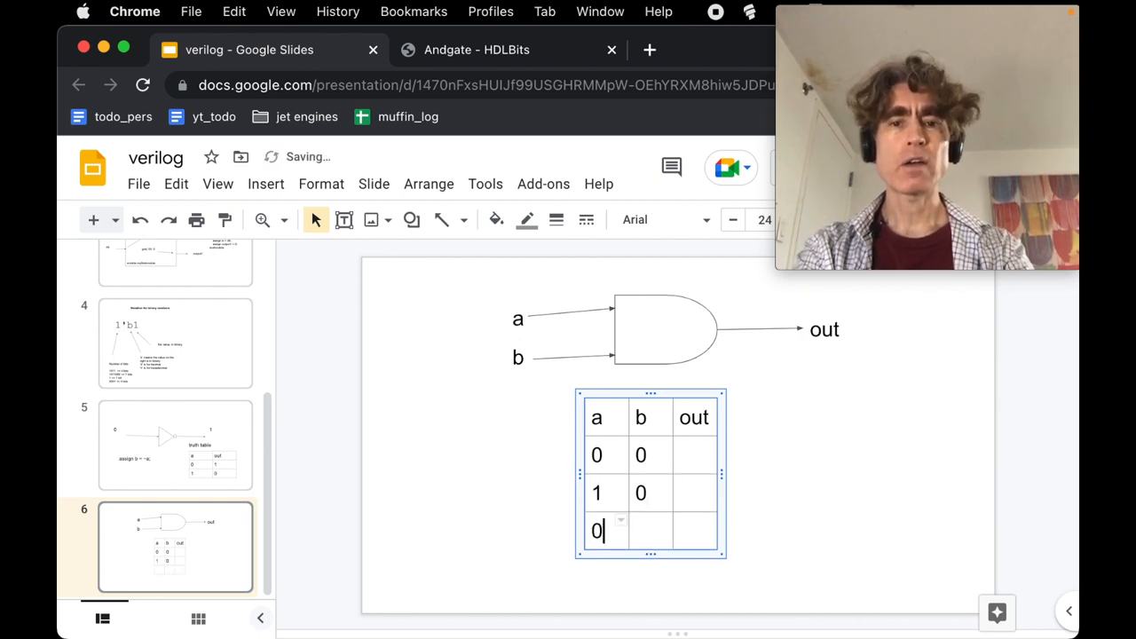
type("1")
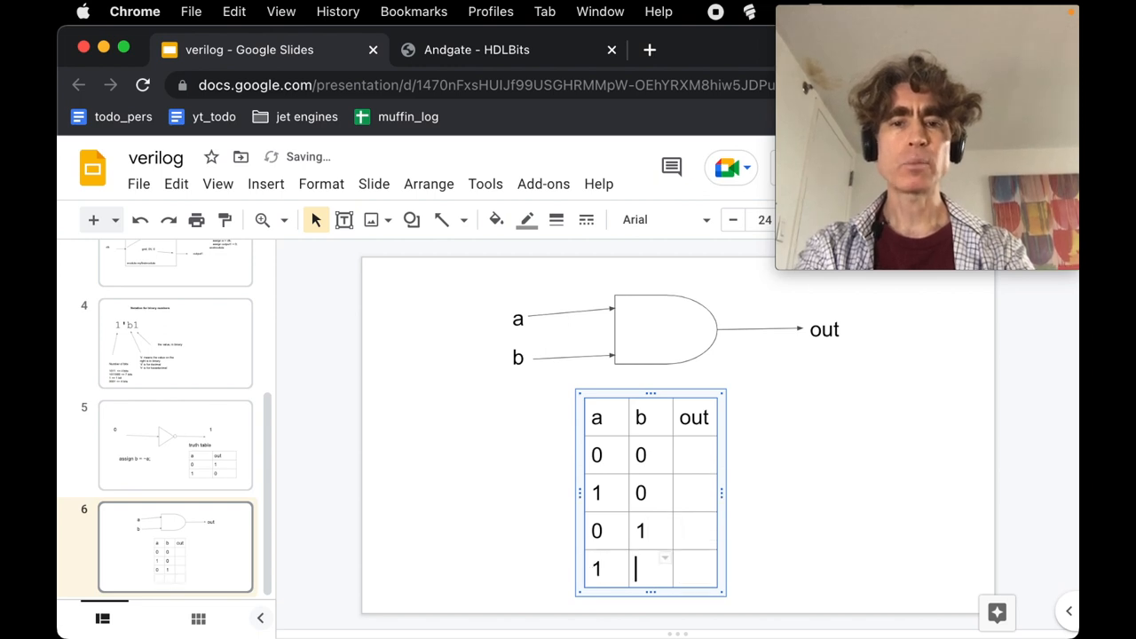
left_click(732, 469)
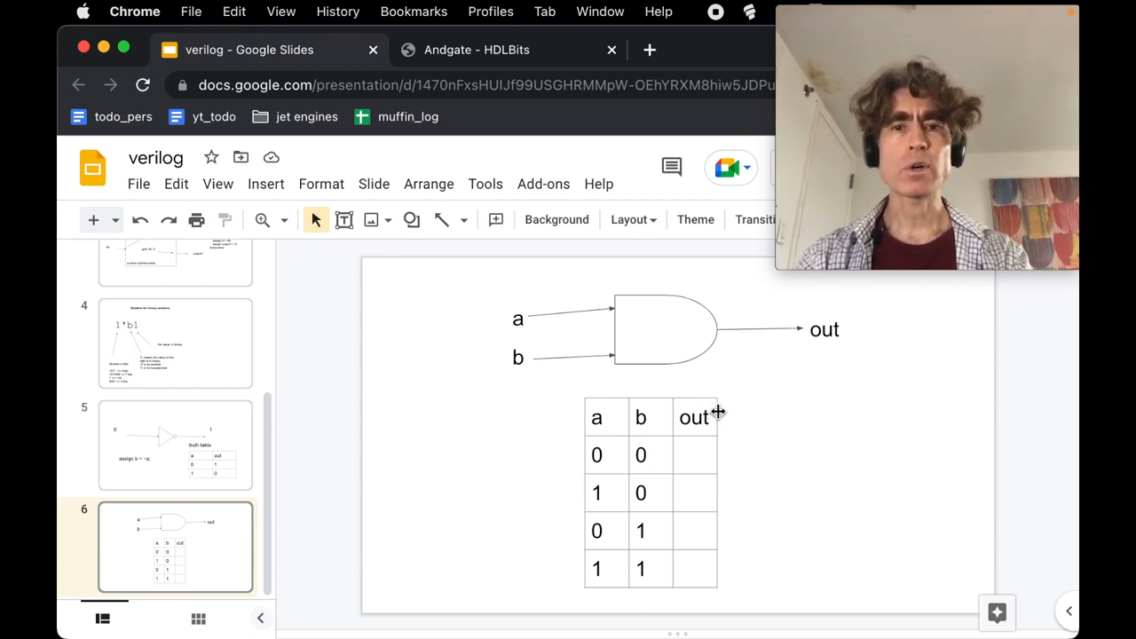
mouse_move(692, 451)
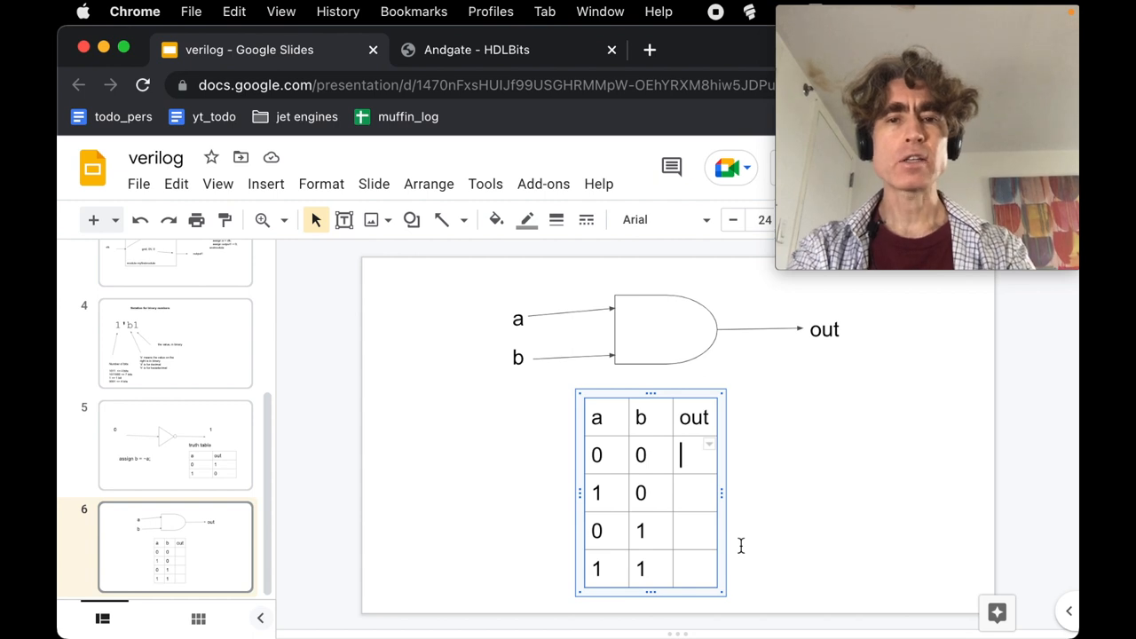
Step: Enter 0, 0, 0, 1 in the truth table's out column
type("0")
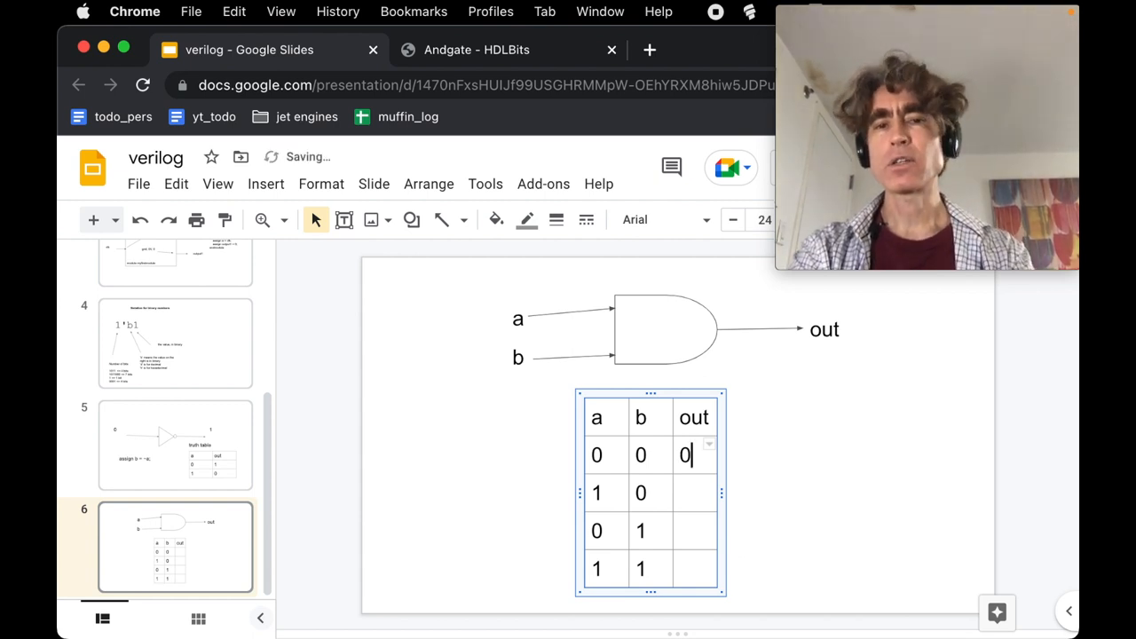
left_click(695, 494)
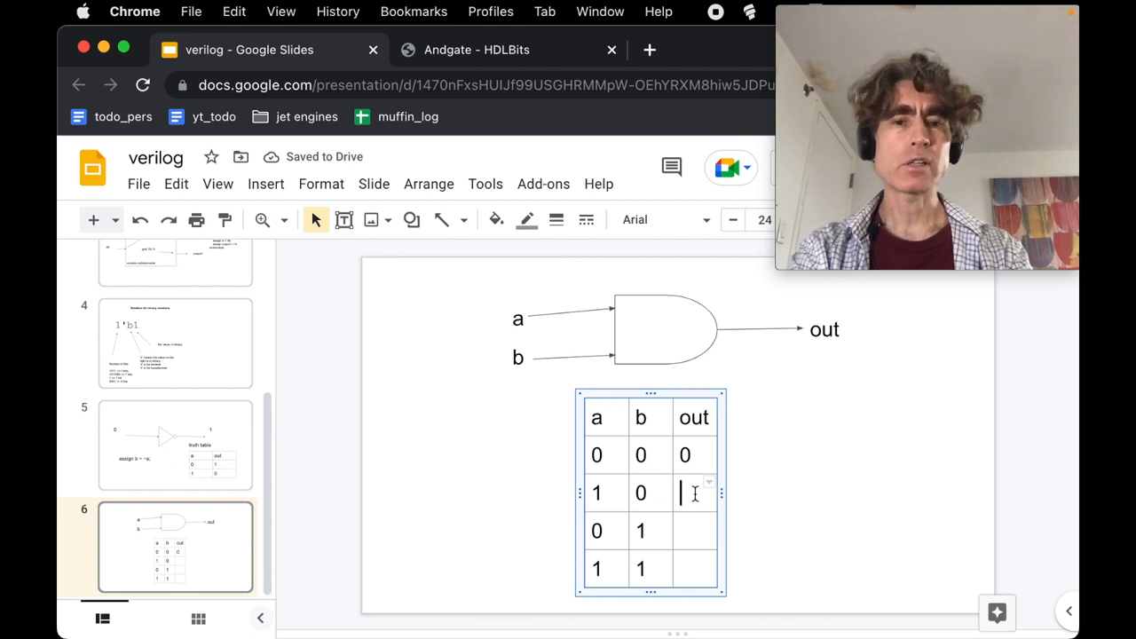
type("0")
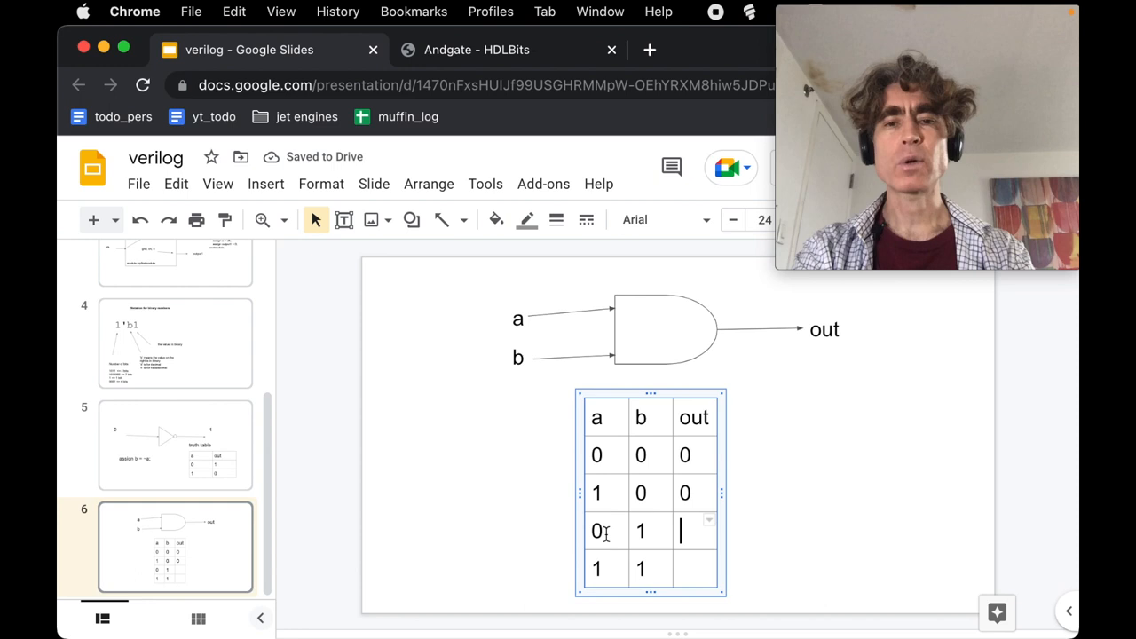
type("0")
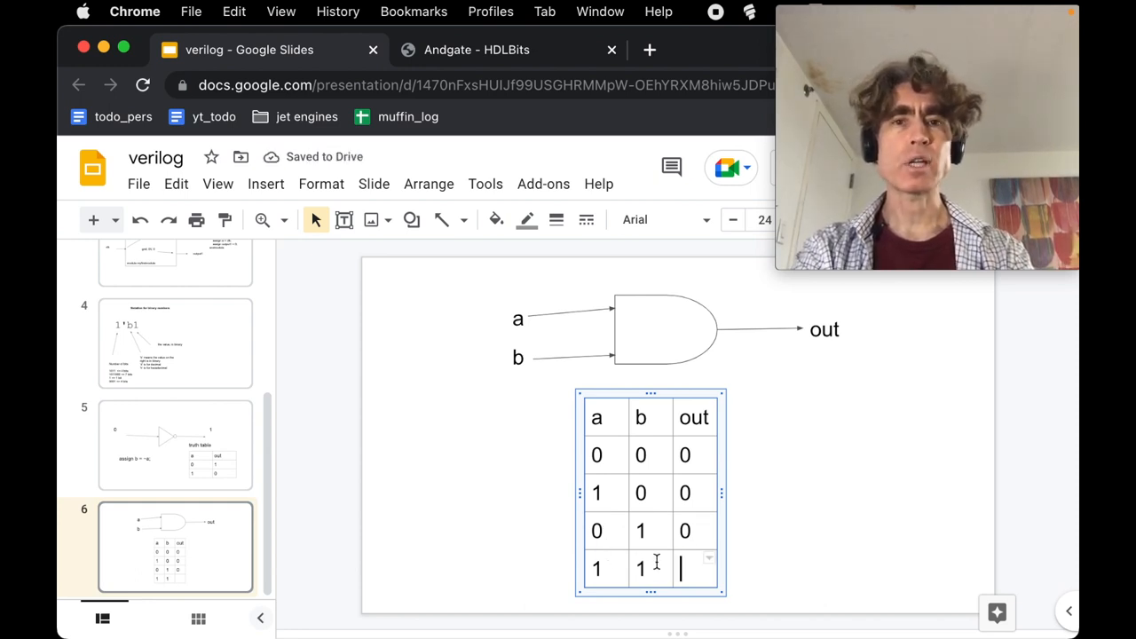
type("1")
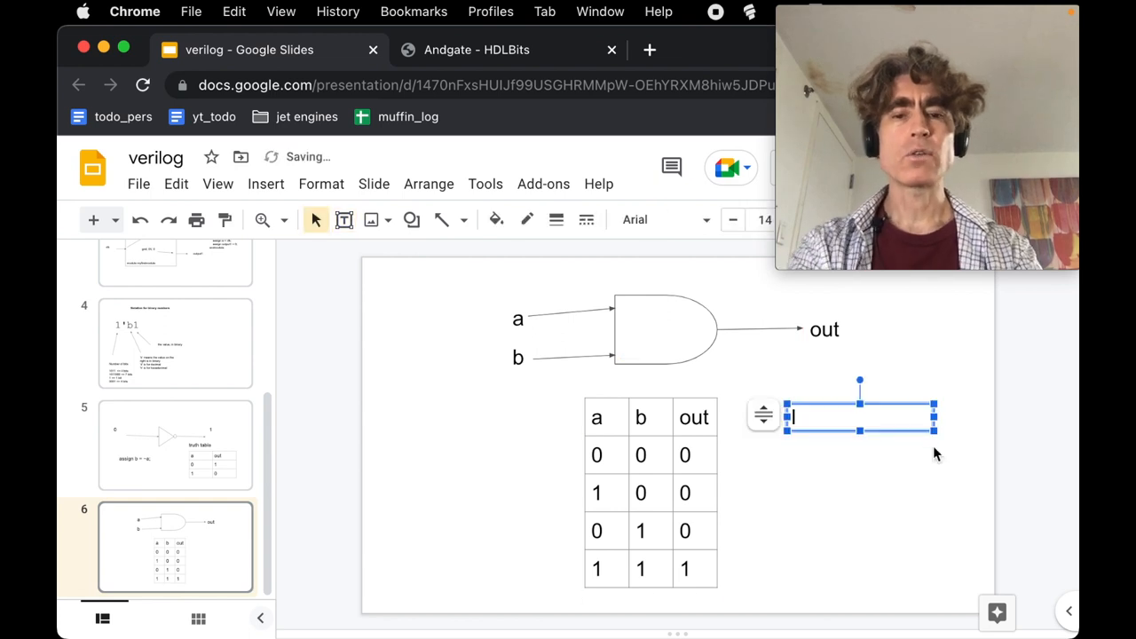
Step: Write assign out = a & b; in the text box beside the truth table
type("&")
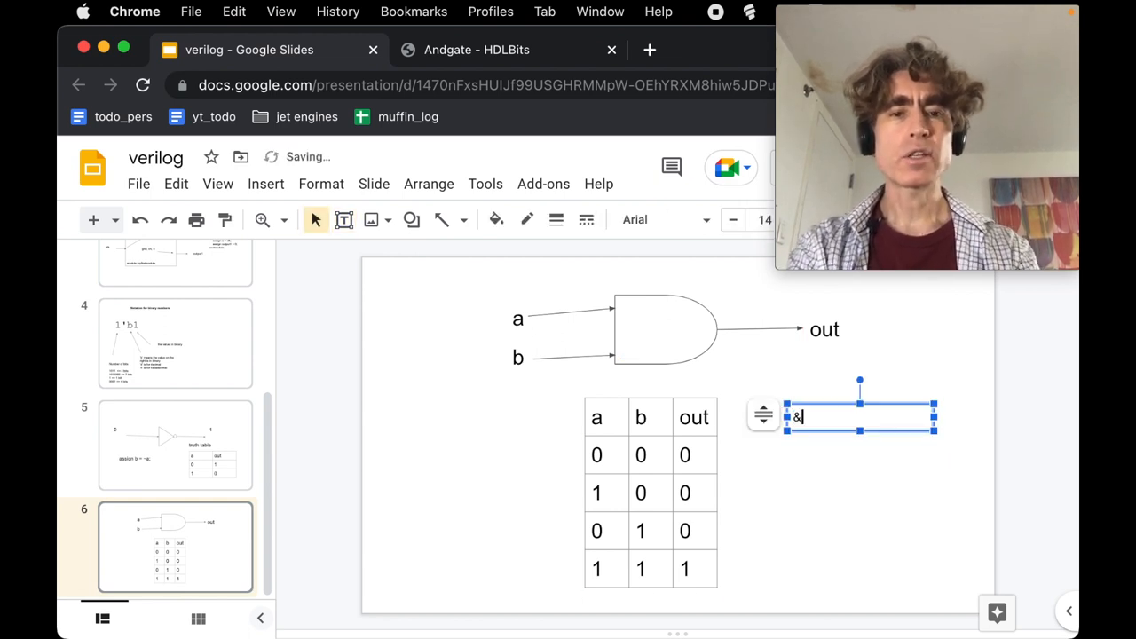
left_click(838, 488)
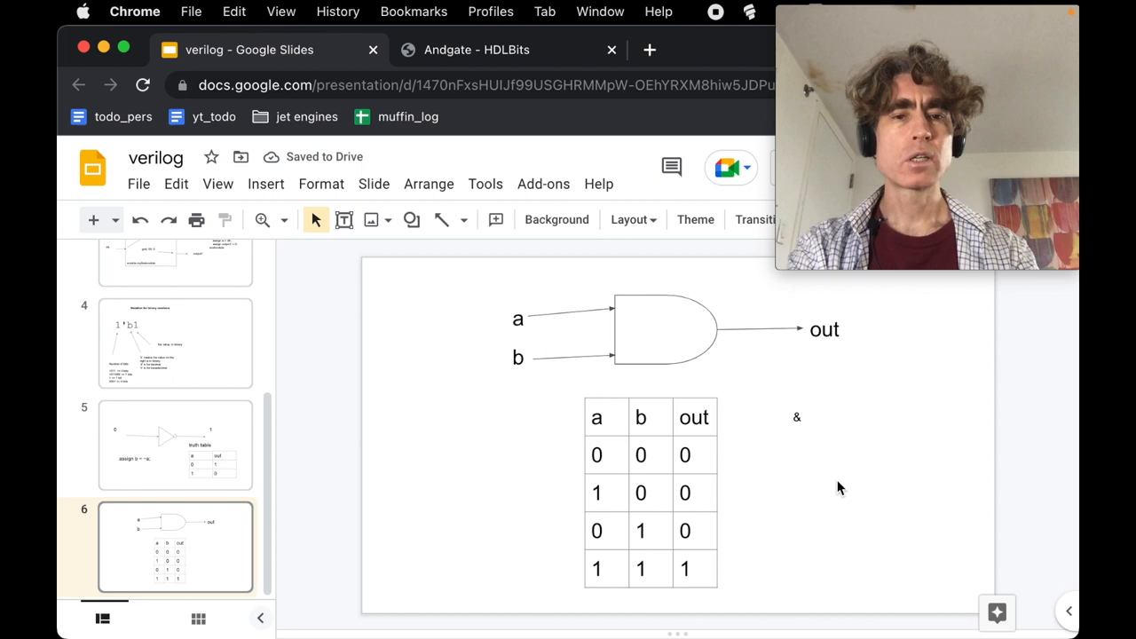
double_click(796, 416)
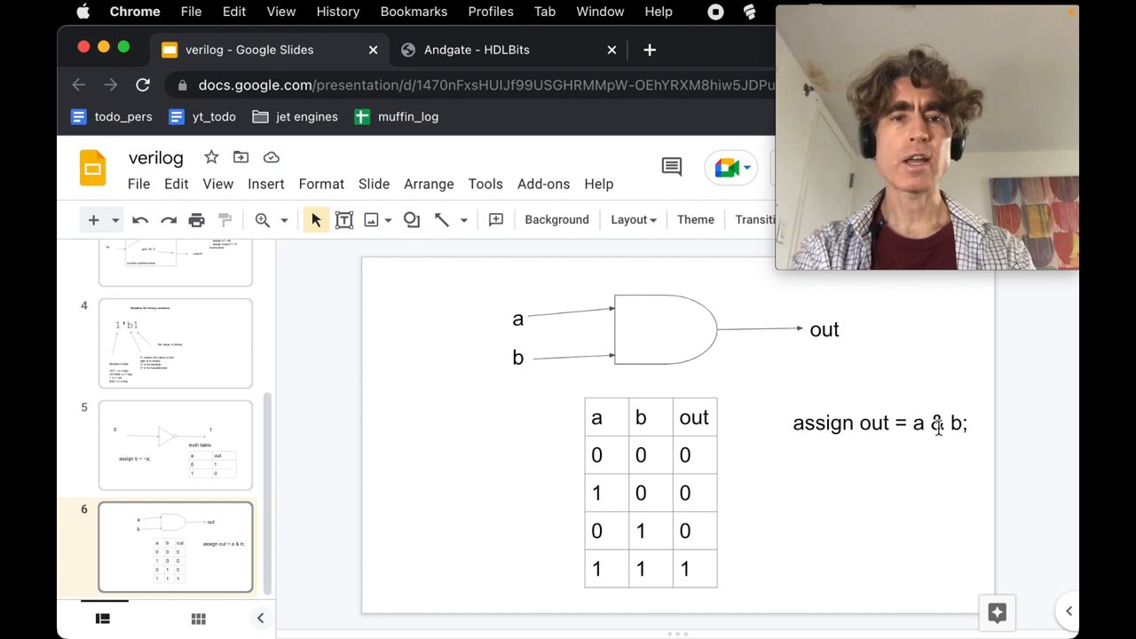
mouse_move(920, 524)
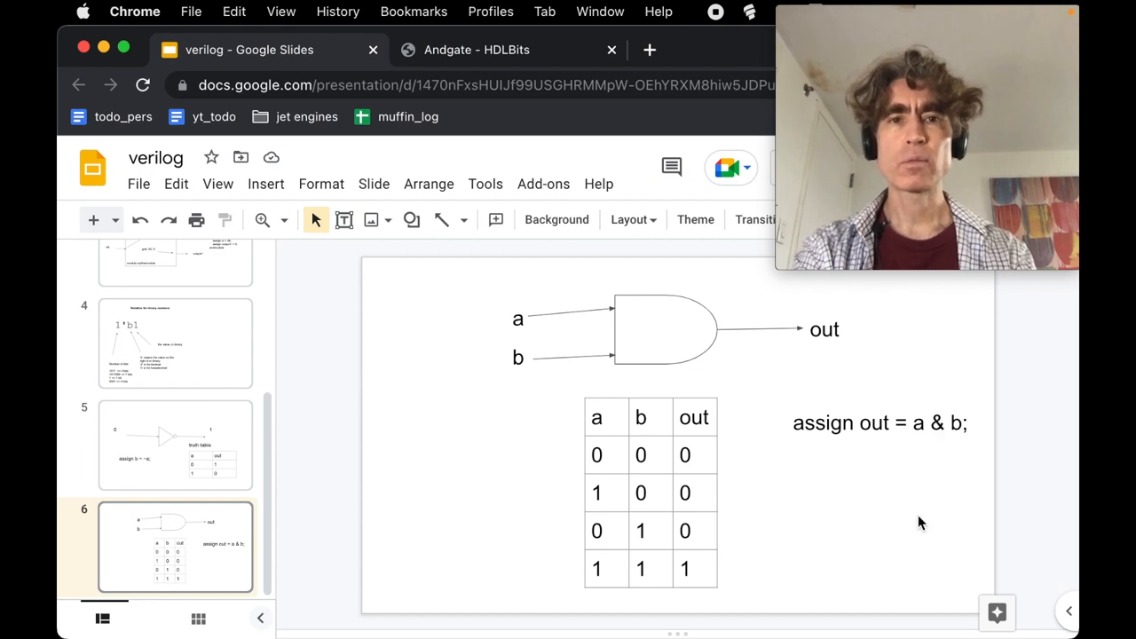
Step: Go to the HDLBits Andgate solution editor and select out in the module template
left_click(475, 50)
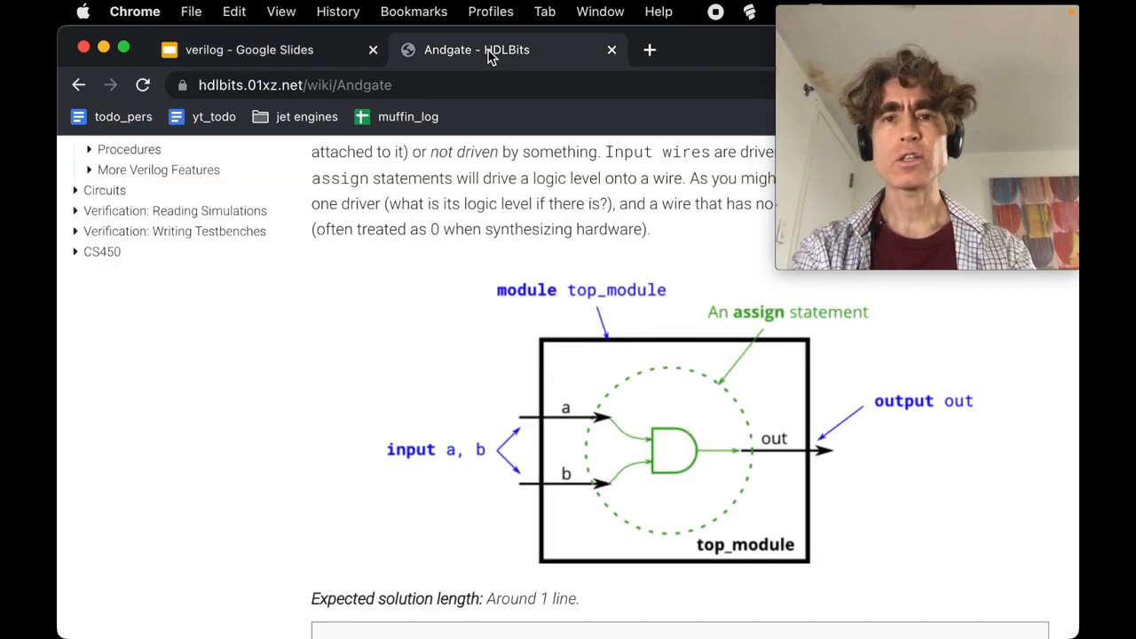
scroll("down", 3)
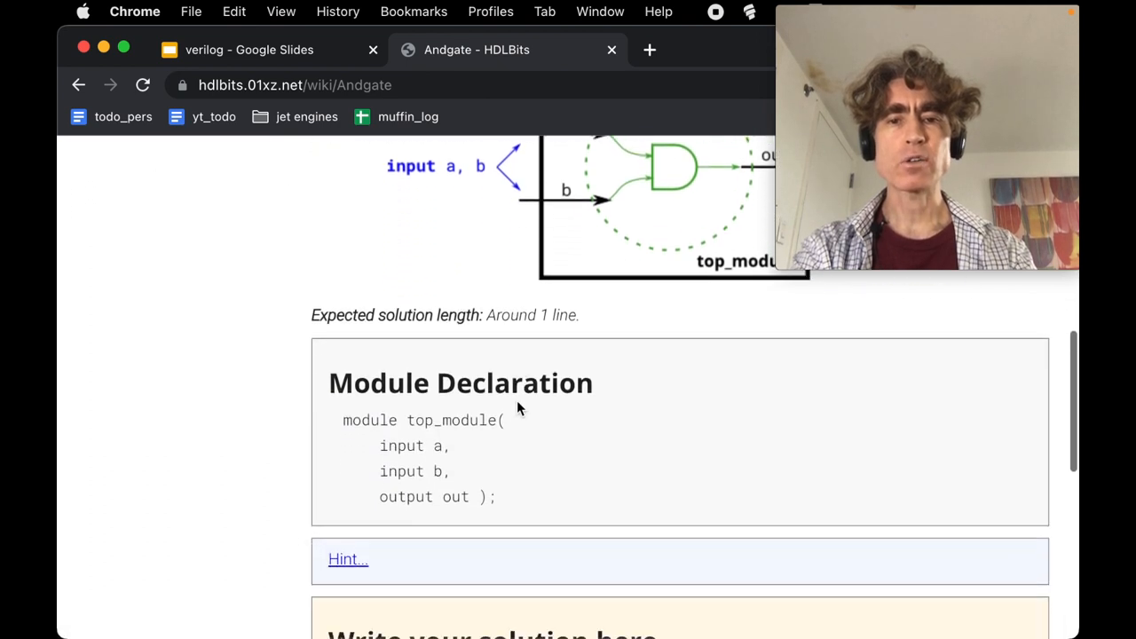
scroll("down", 3)
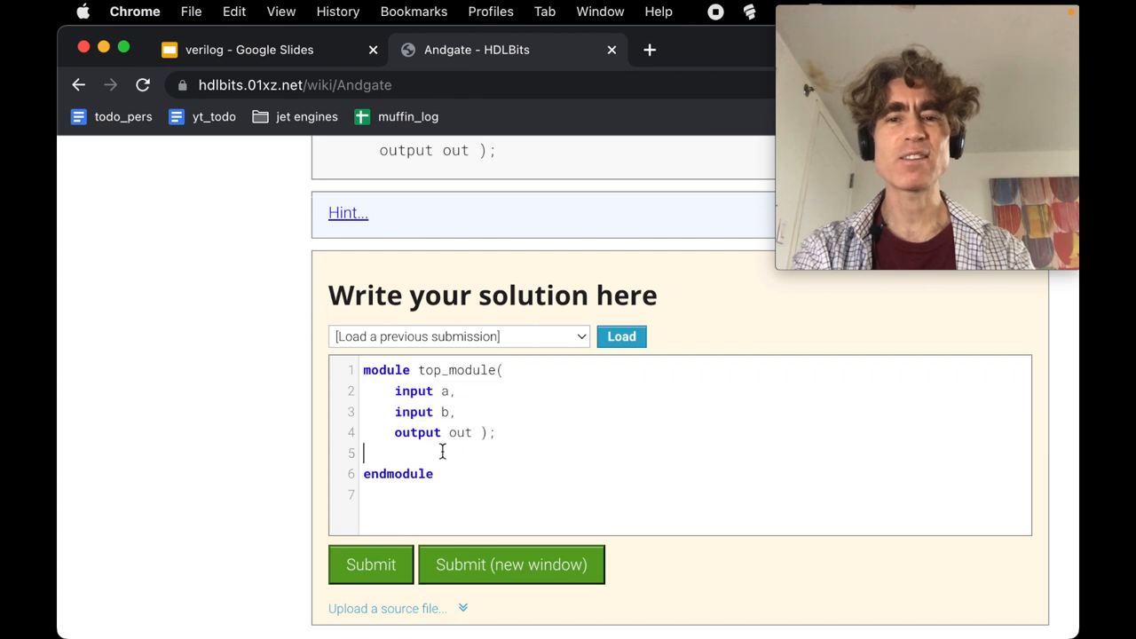
mouse_move(486, 455)
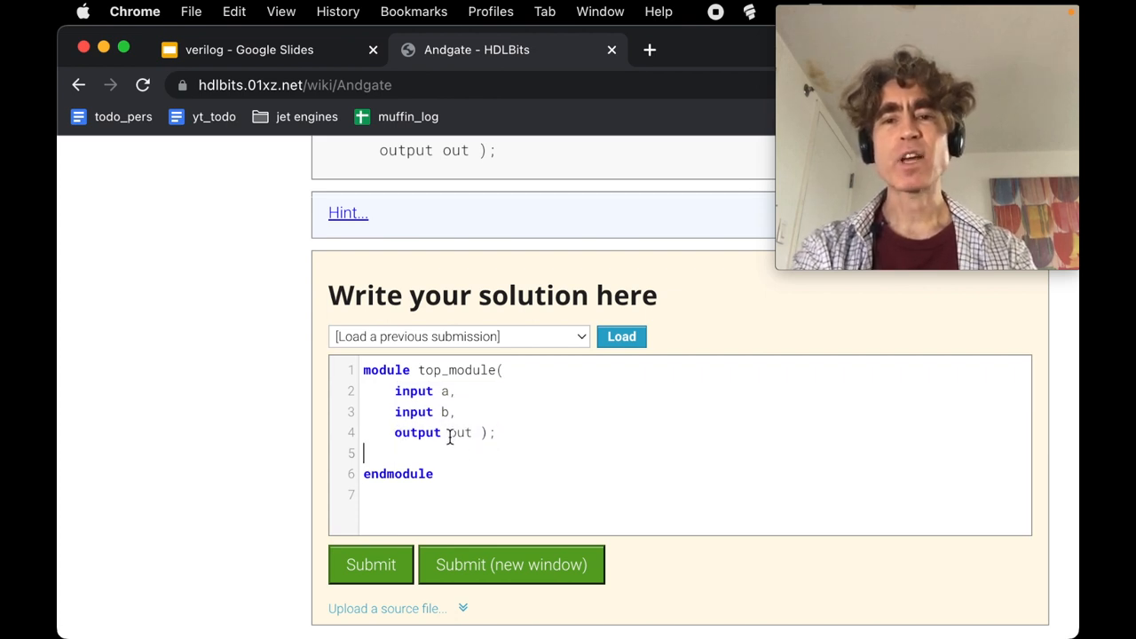
double_click(460, 433)
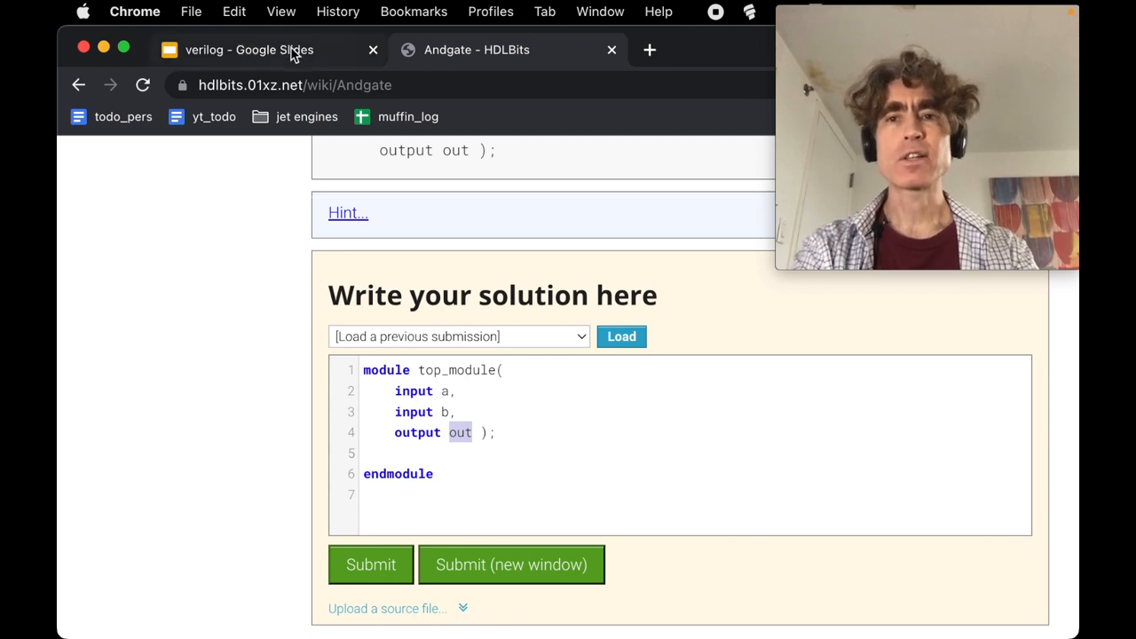
Step: Review the verilog presentation's slides, ending on the AND gate slide
left_click(249, 50)
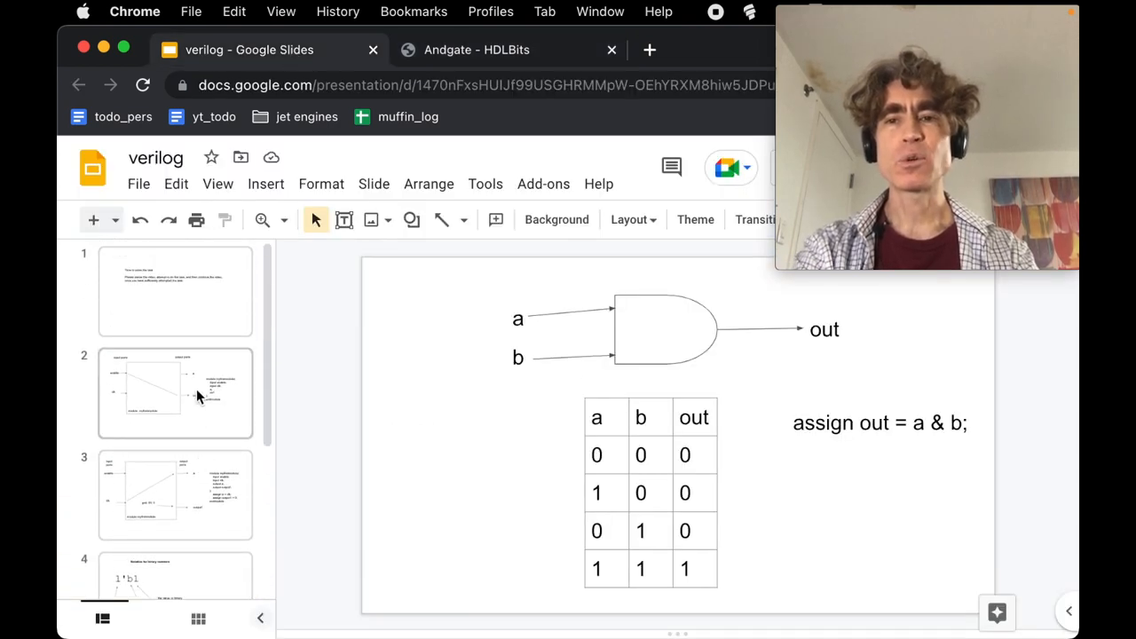
left_click(174, 292)
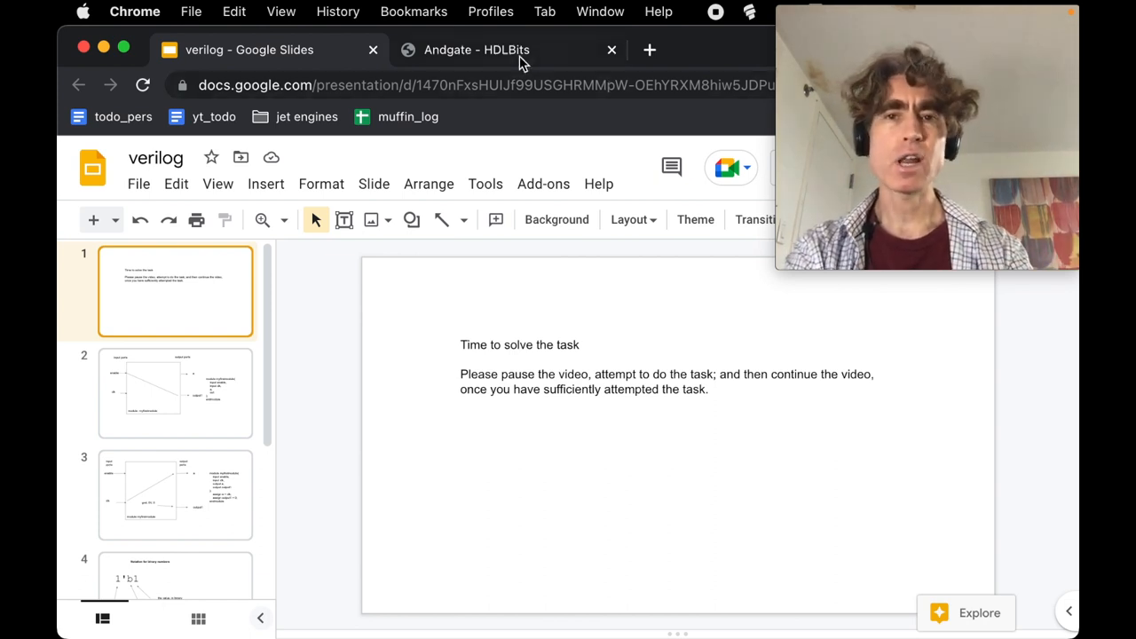
left_click(476, 50)
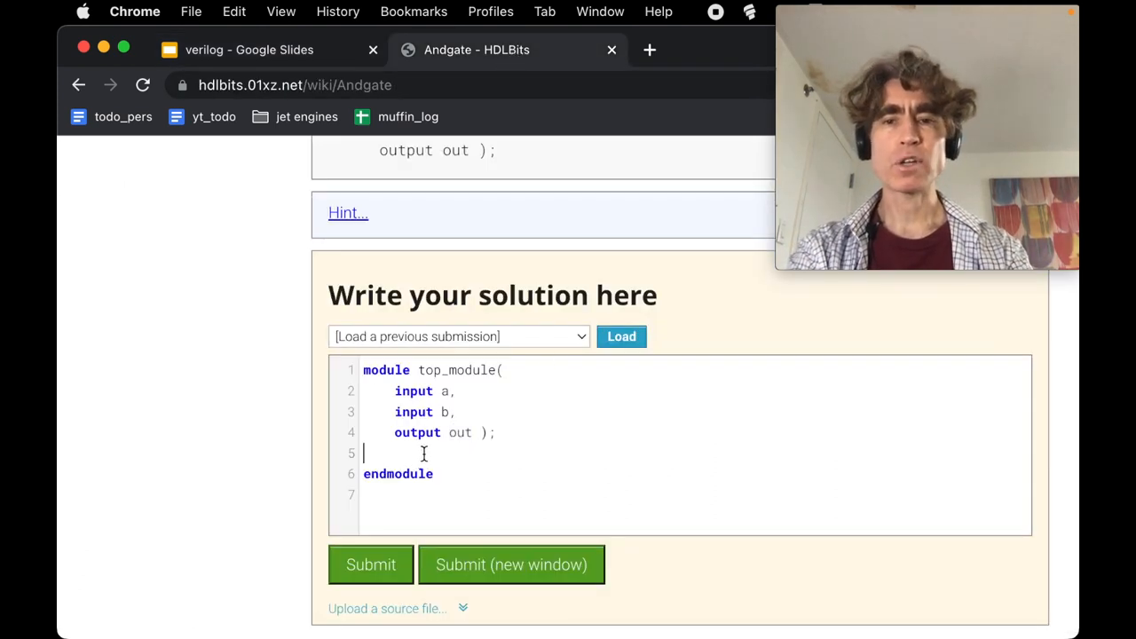
left_click(249, 50)
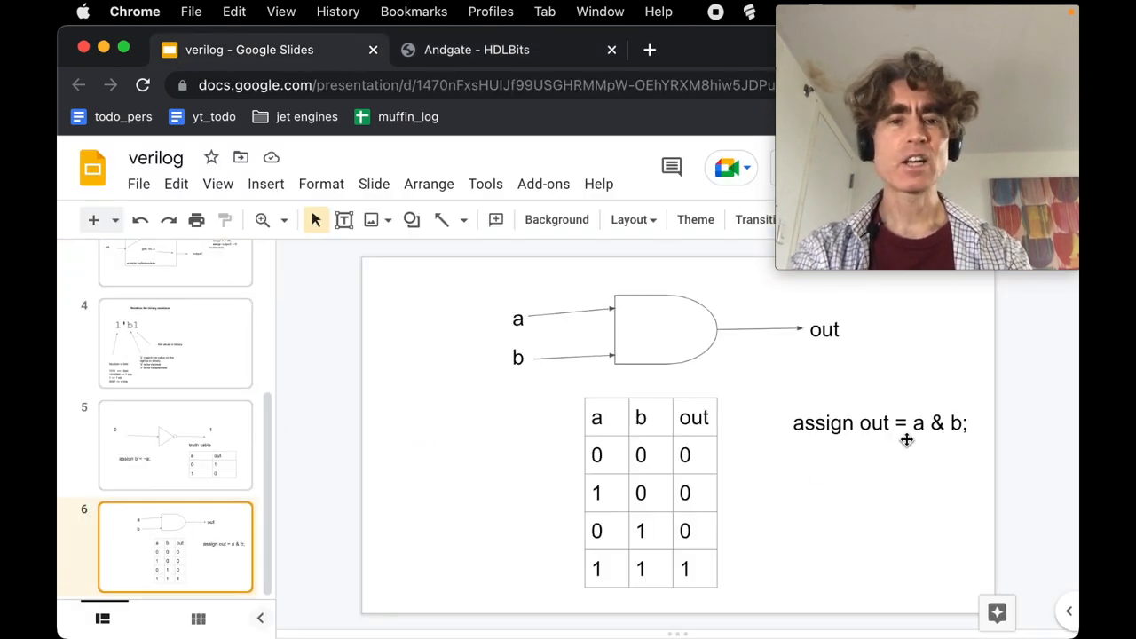
Step: Enter assign out = a & b; in the HDLBits Andgate solution editor
left_click(476, 50)
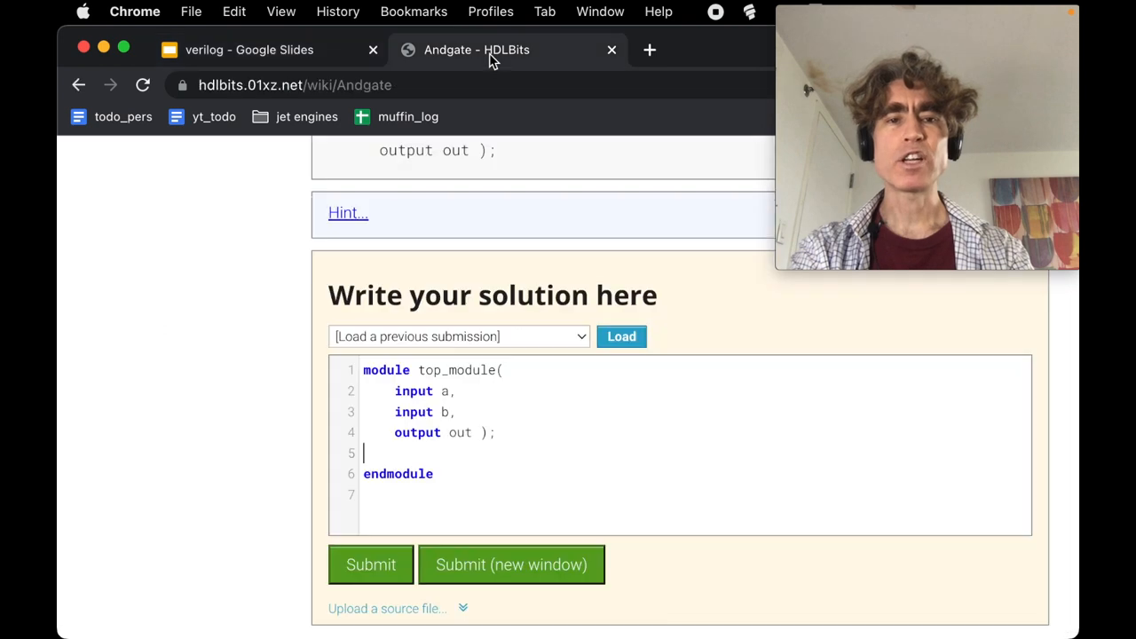
type("ass")
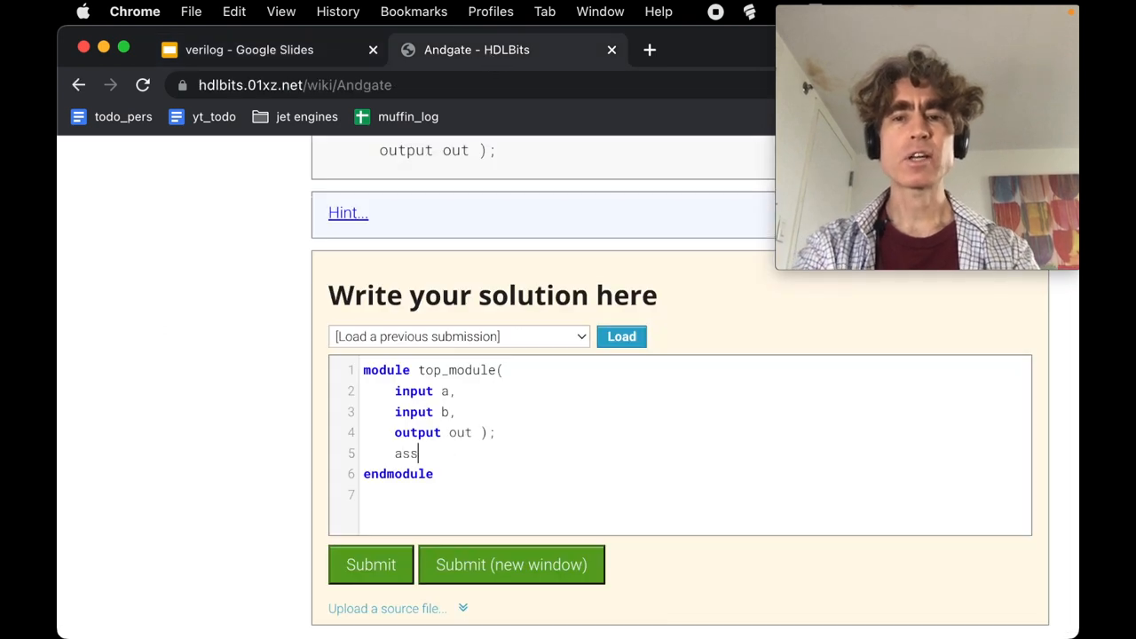
type("ign out =")
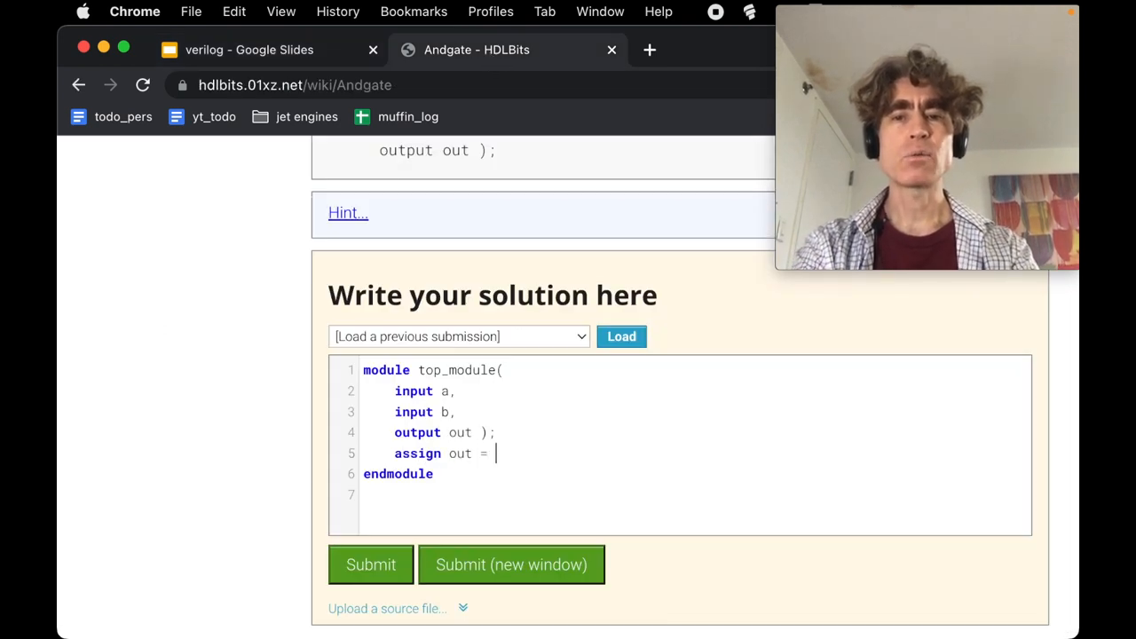
type("a & b;")
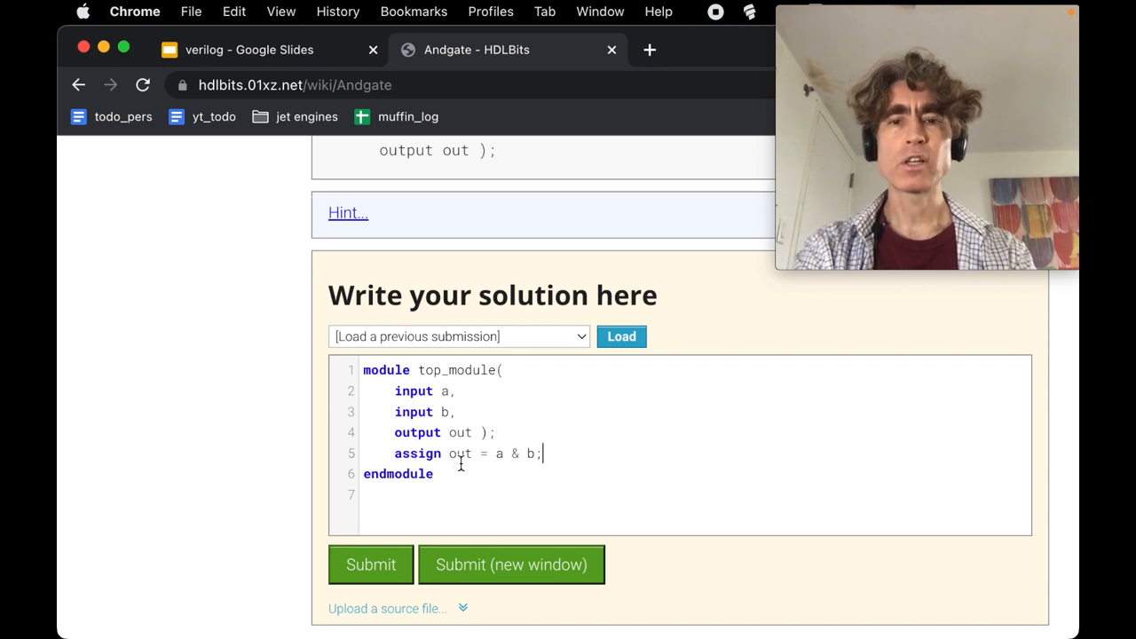
mouse_move(448, 501)
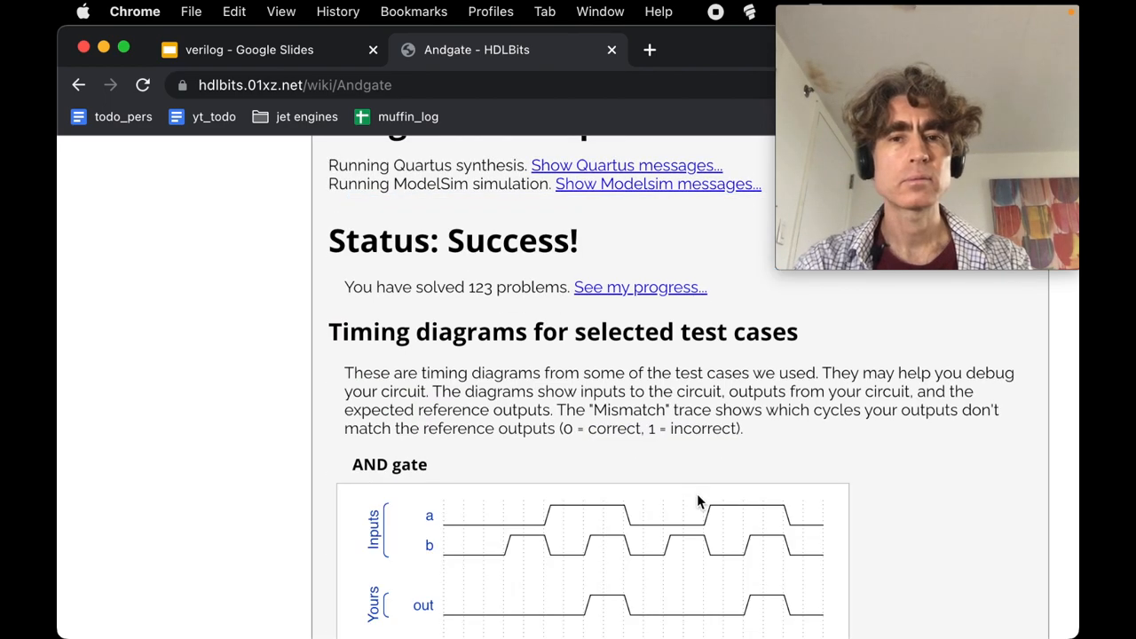
scroll("down", 3)
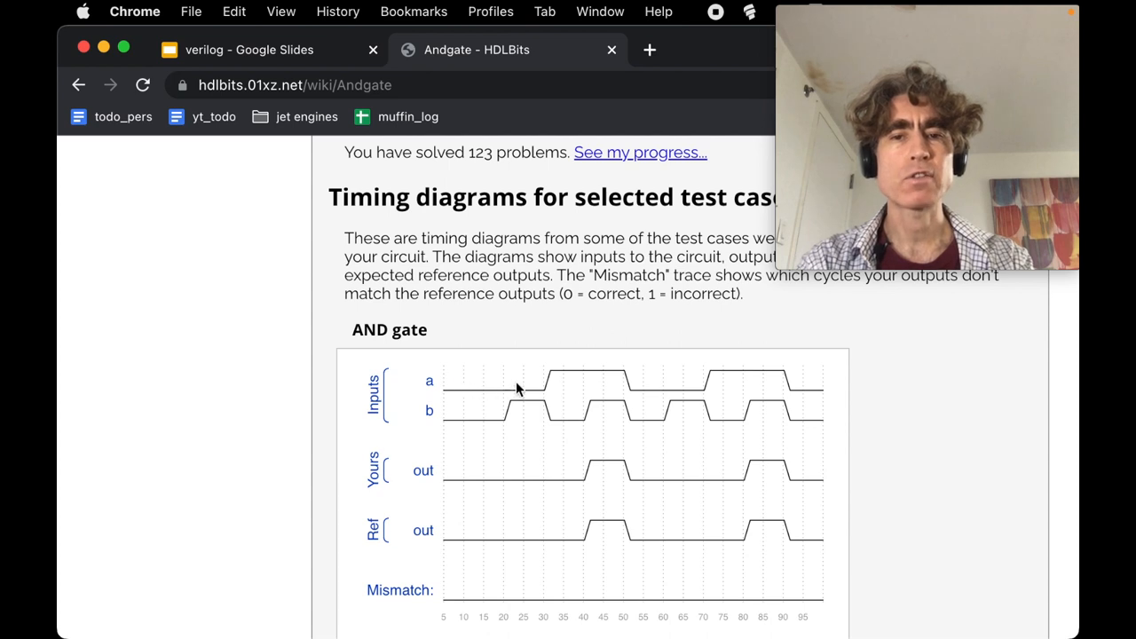
mouse_move(700, 385)
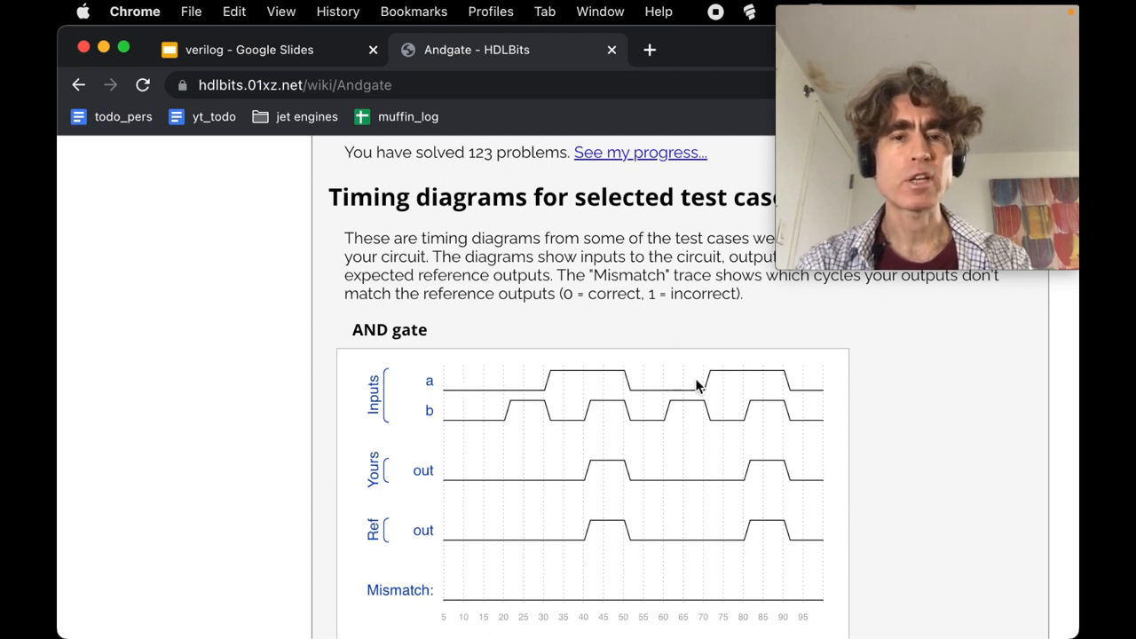
mouse_move(480, 412)
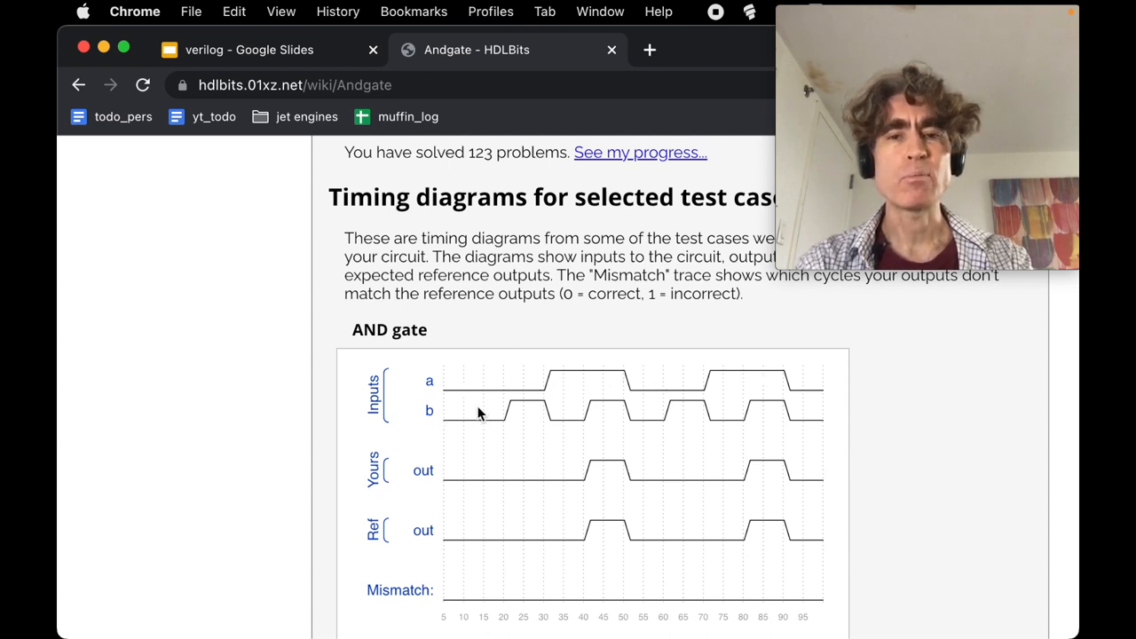
mouse_move(584, 383)
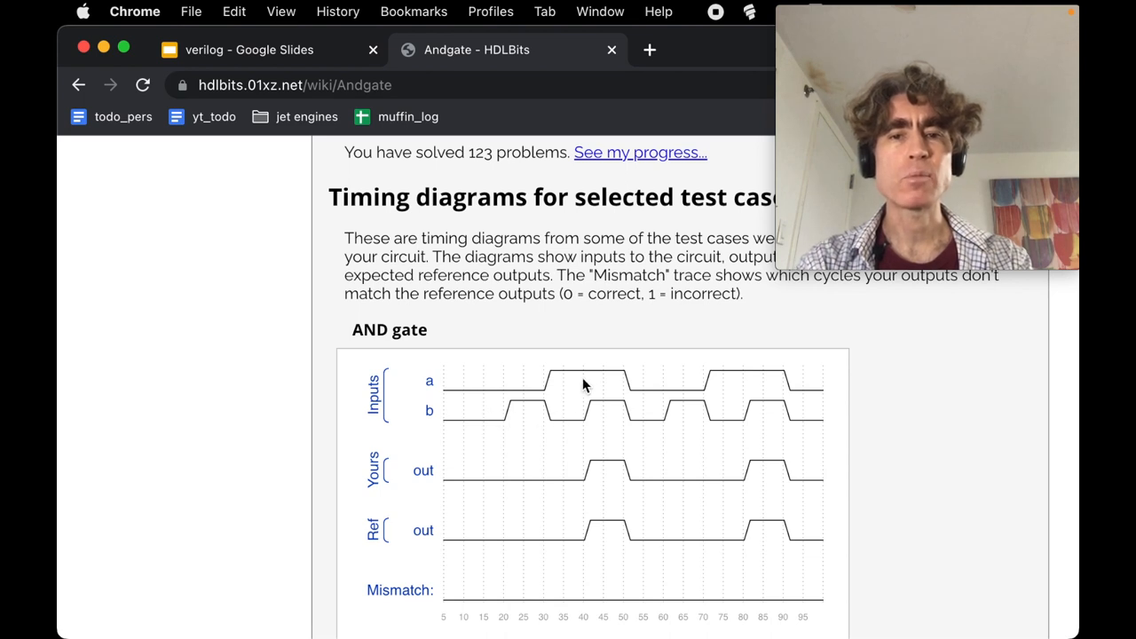
mouse_move(694, 388)
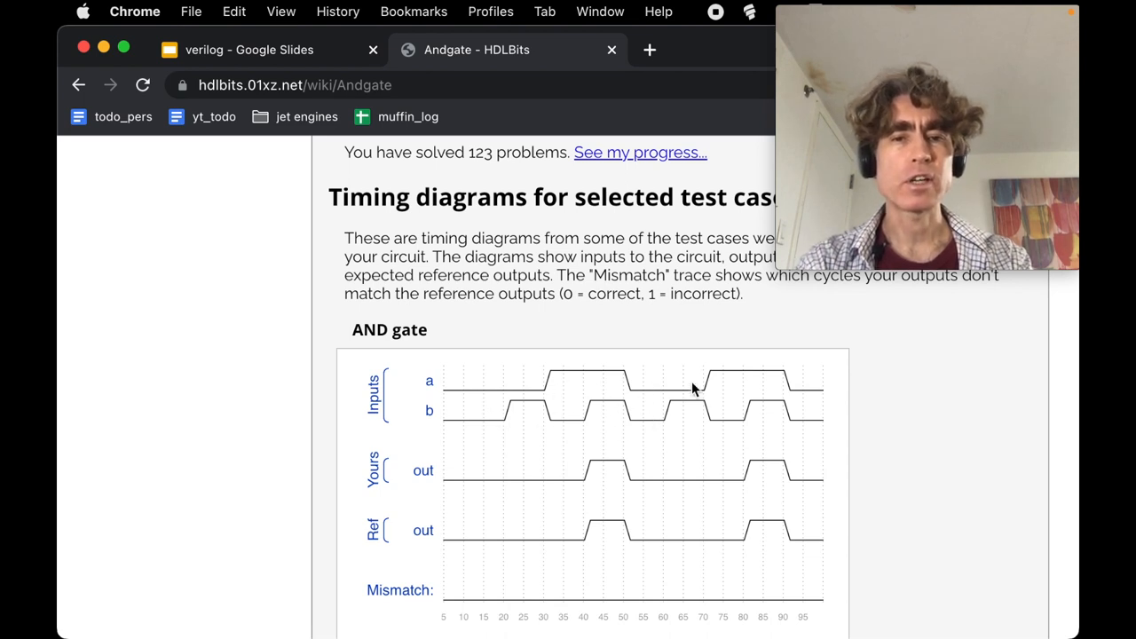
mouse_move(498, 418)
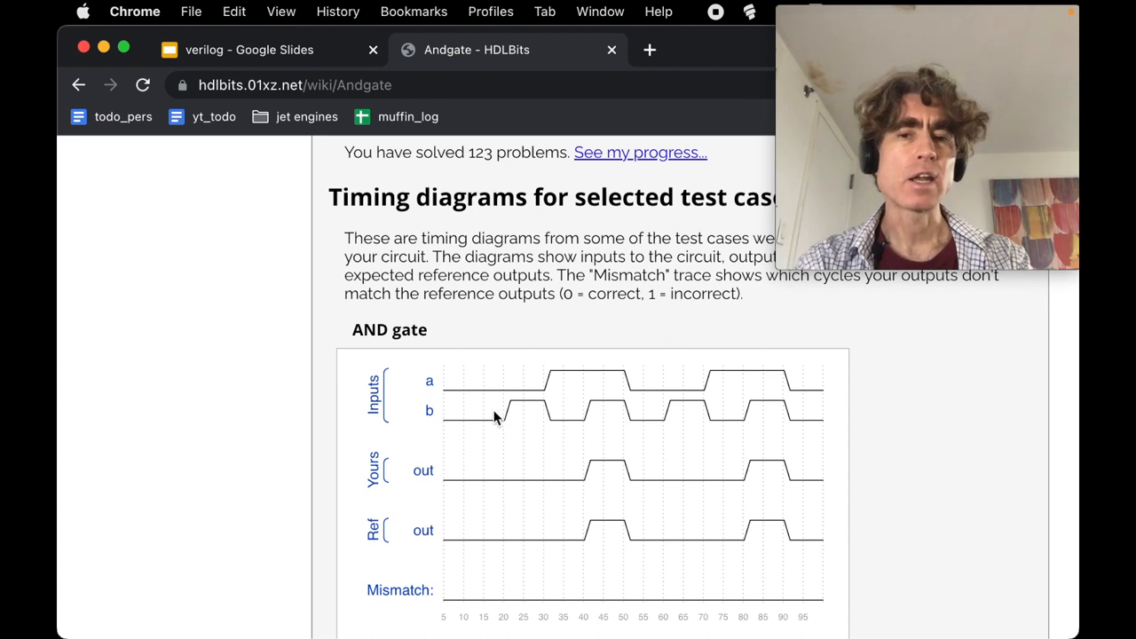
mouse_move(540, 390)
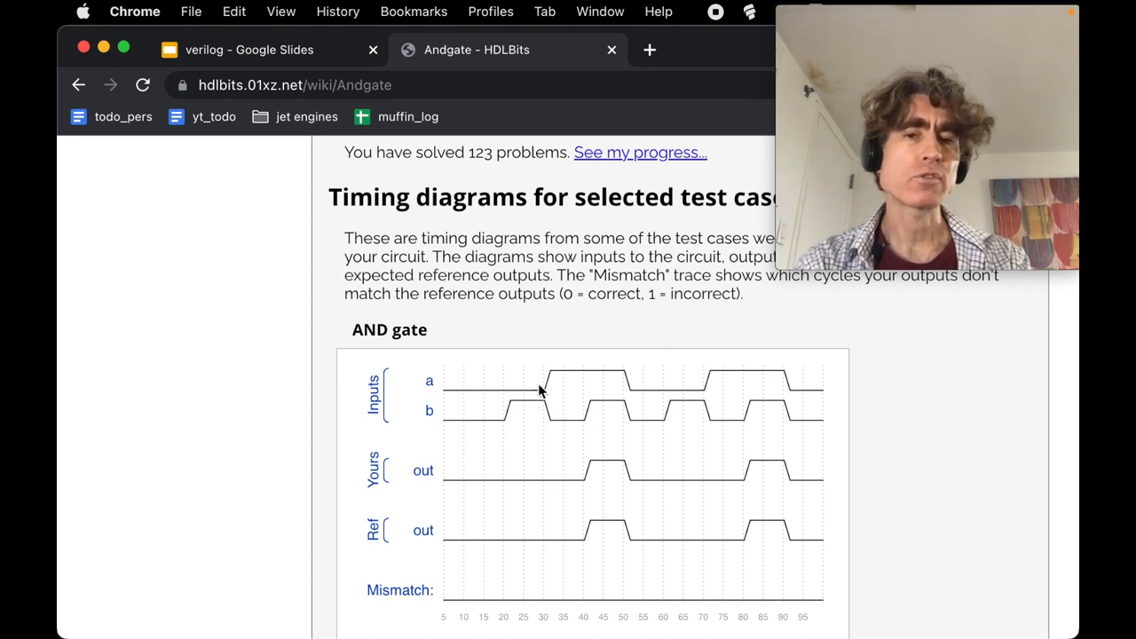
mouse_move(554, 419)
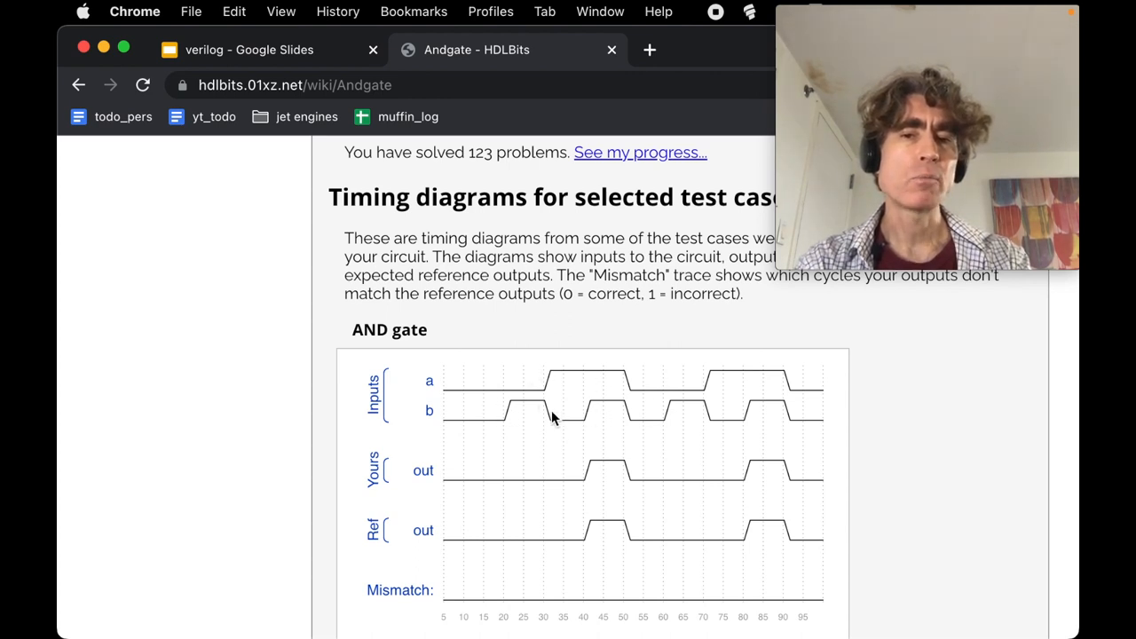
mouse_move(602, 384)
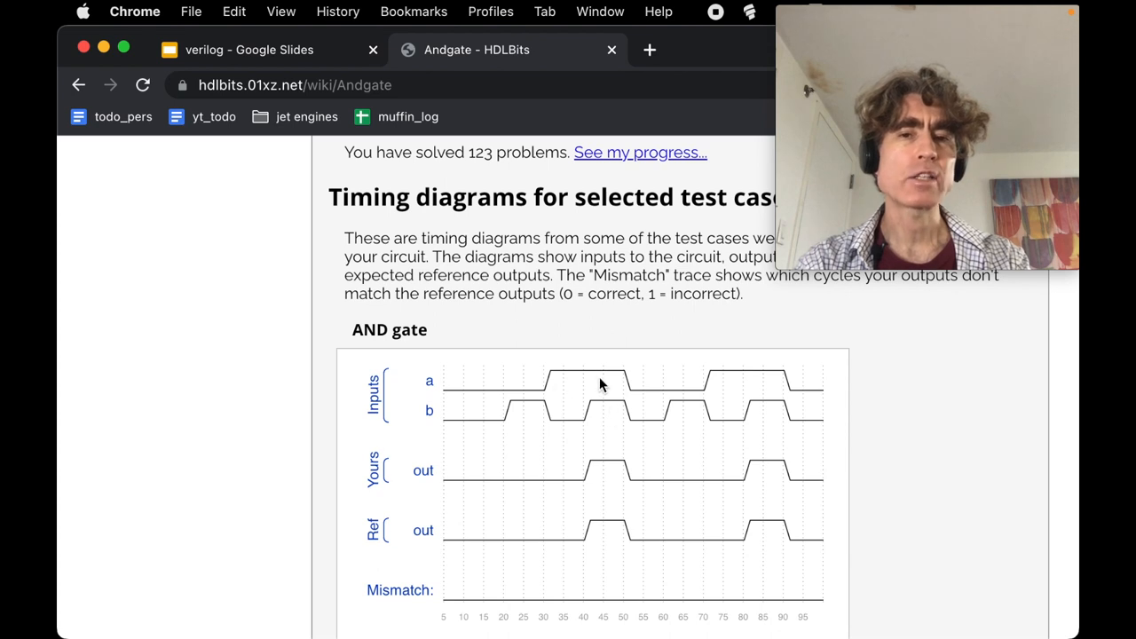
mouse_move(693, 419)
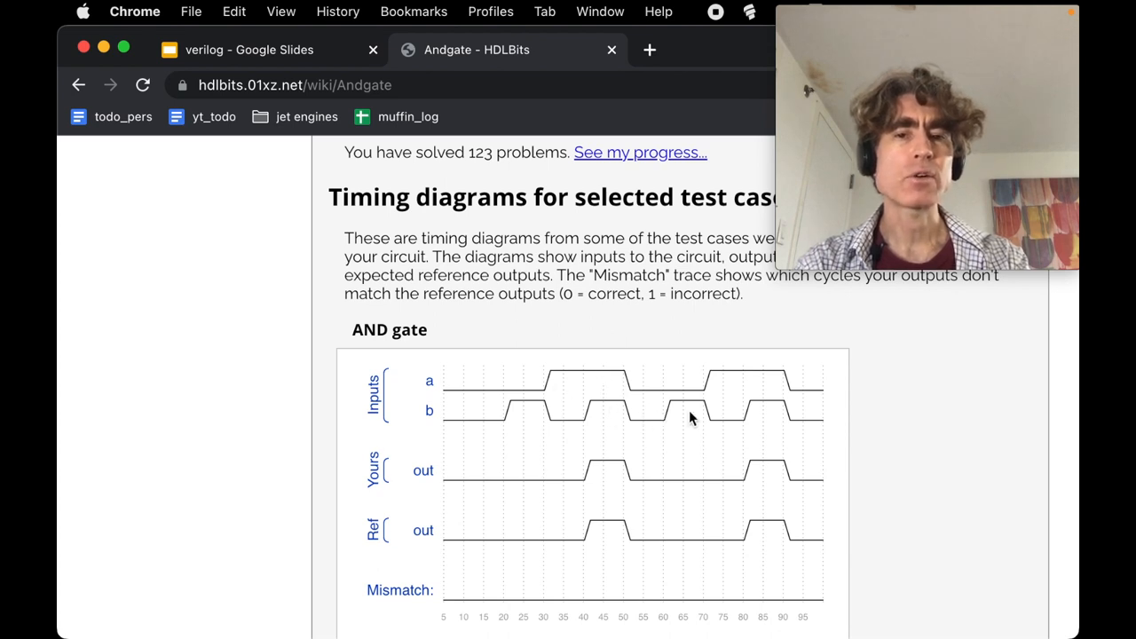
mouse_move(646, 389)
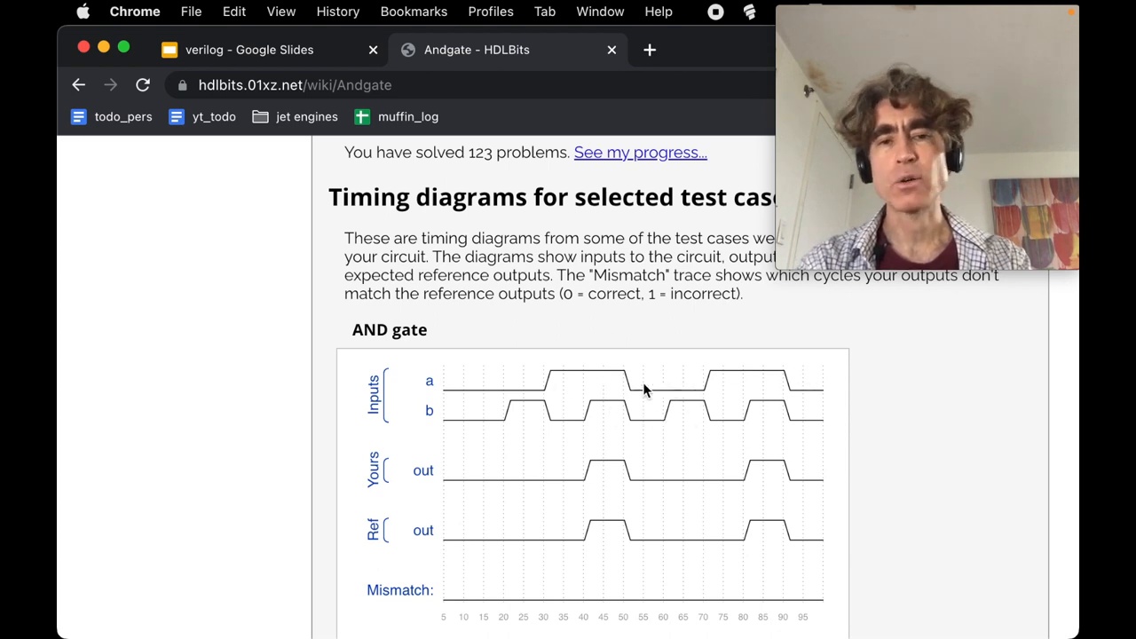
mouse_move(572, 469)
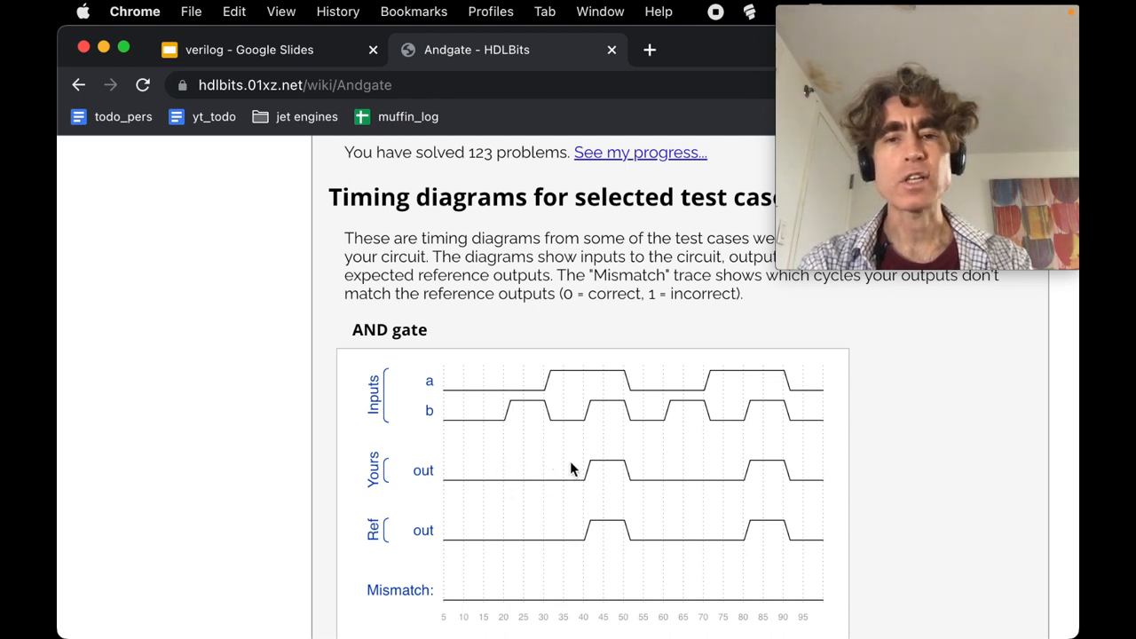
mouse_move(611, 377)
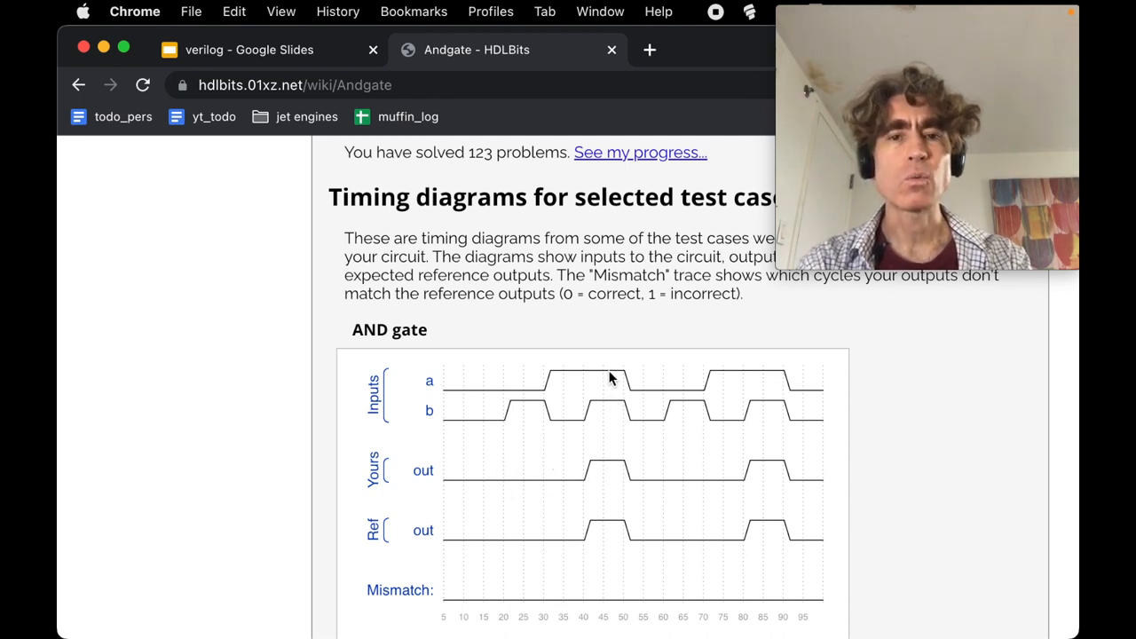
mouse_move(611, 463)
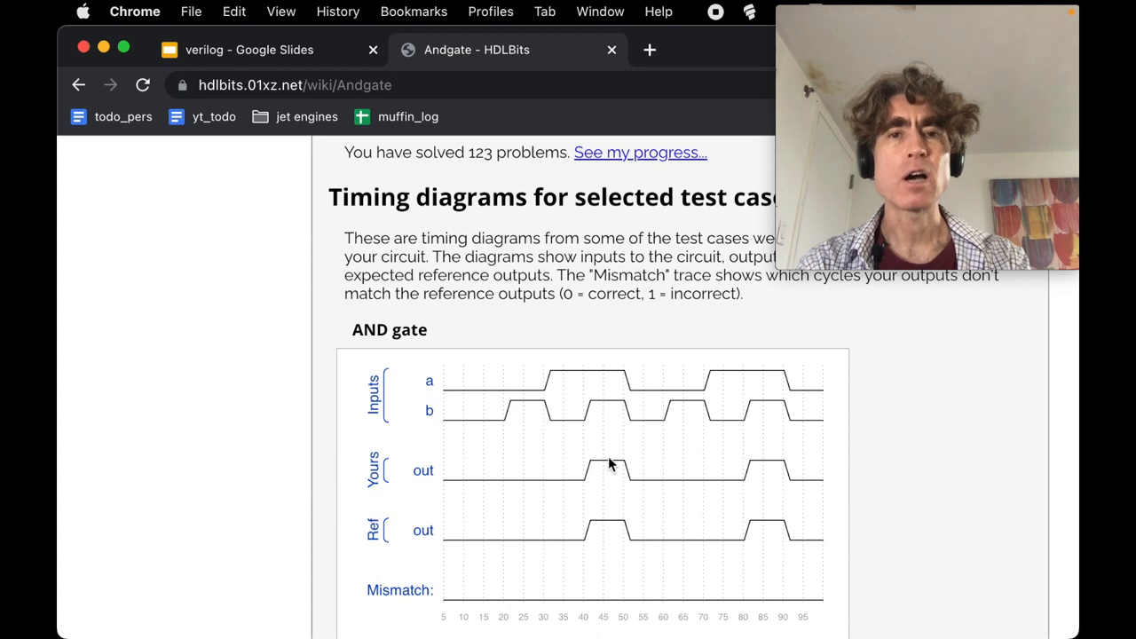
mouse_move(618, 531)
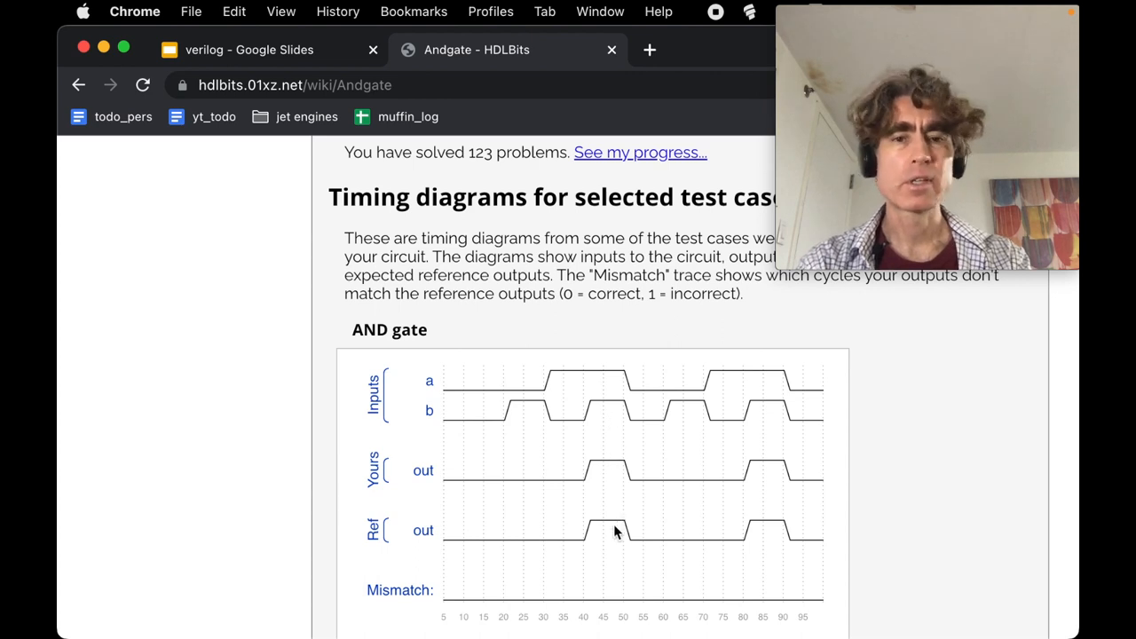
mouse_move(571, 316)
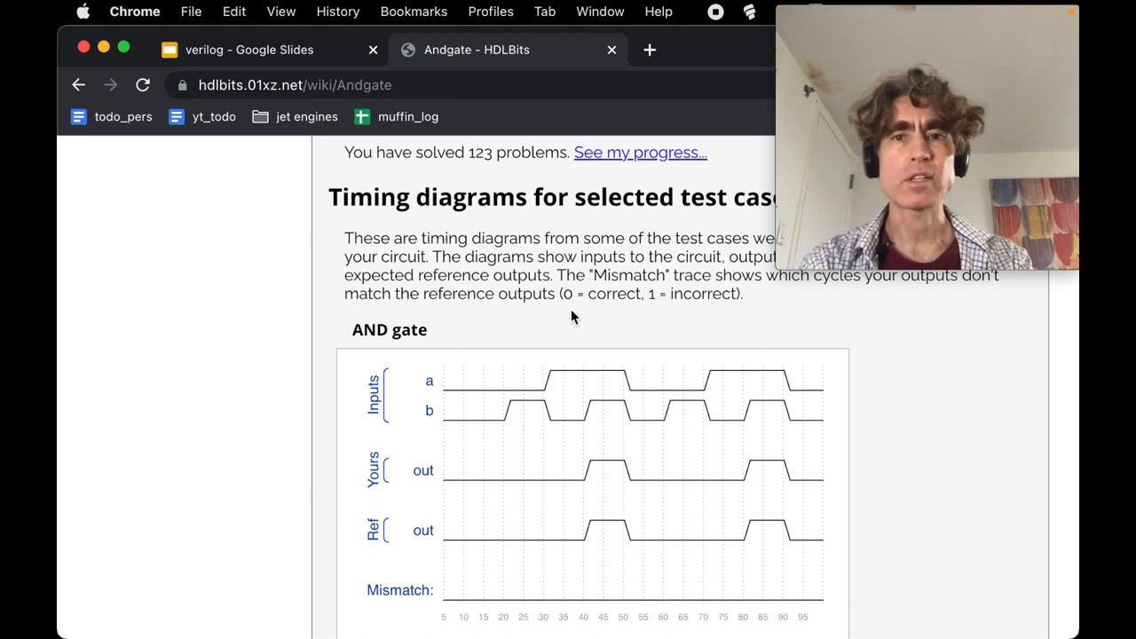